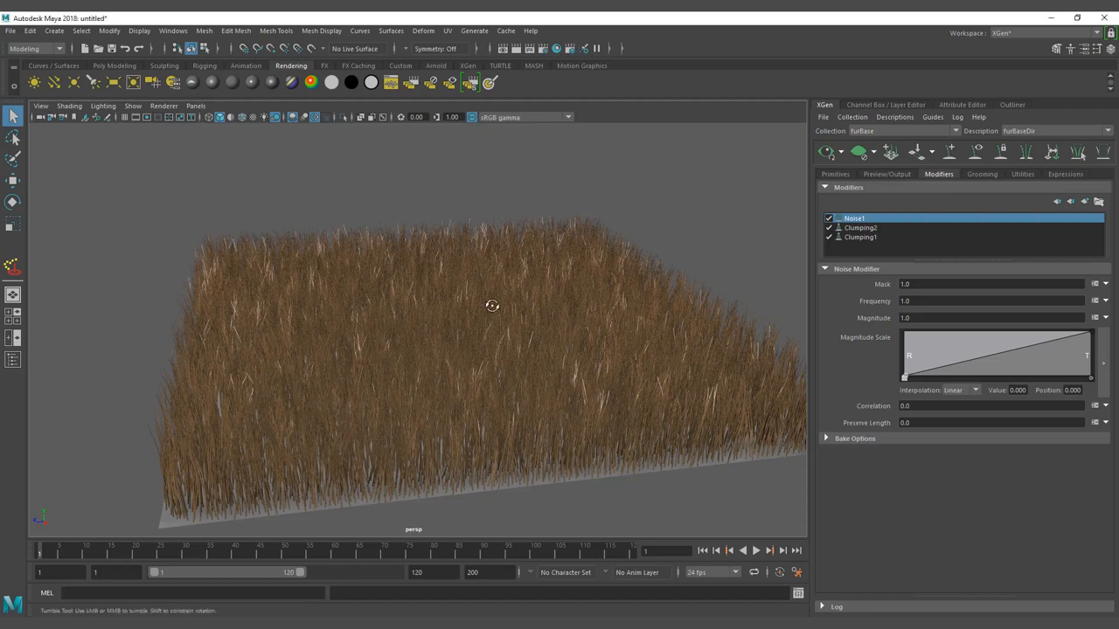
# Step: Preview the density mask expression at multiplier .5, then restore it to 1
pyautogui.moveTo(492, 306); pyautogui.dragTo(478, 286)
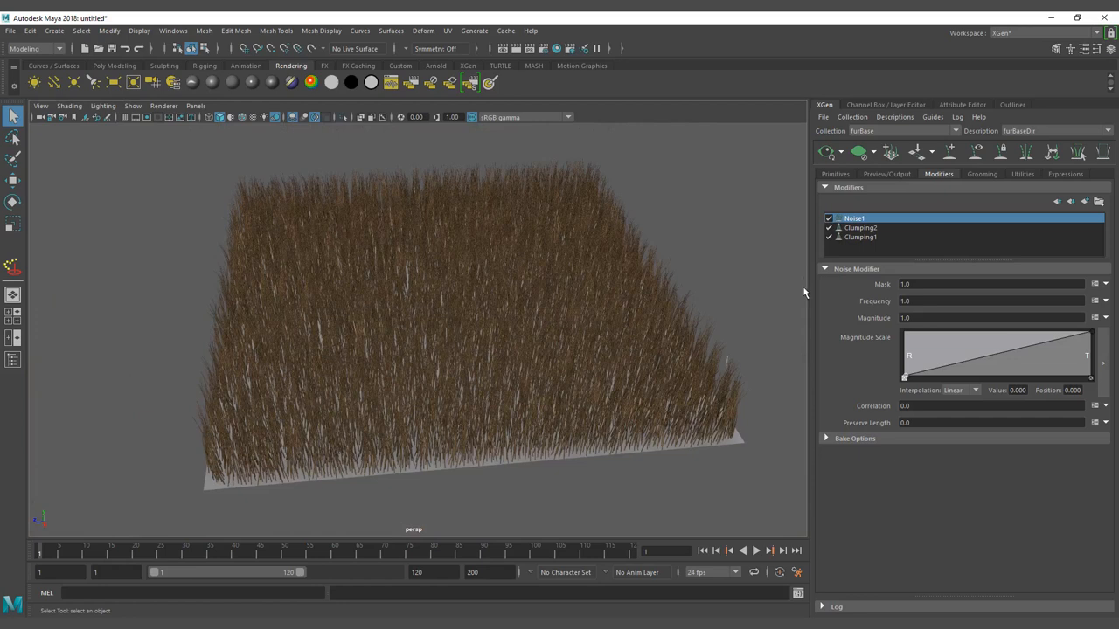
pyautogui.click(835, 174)
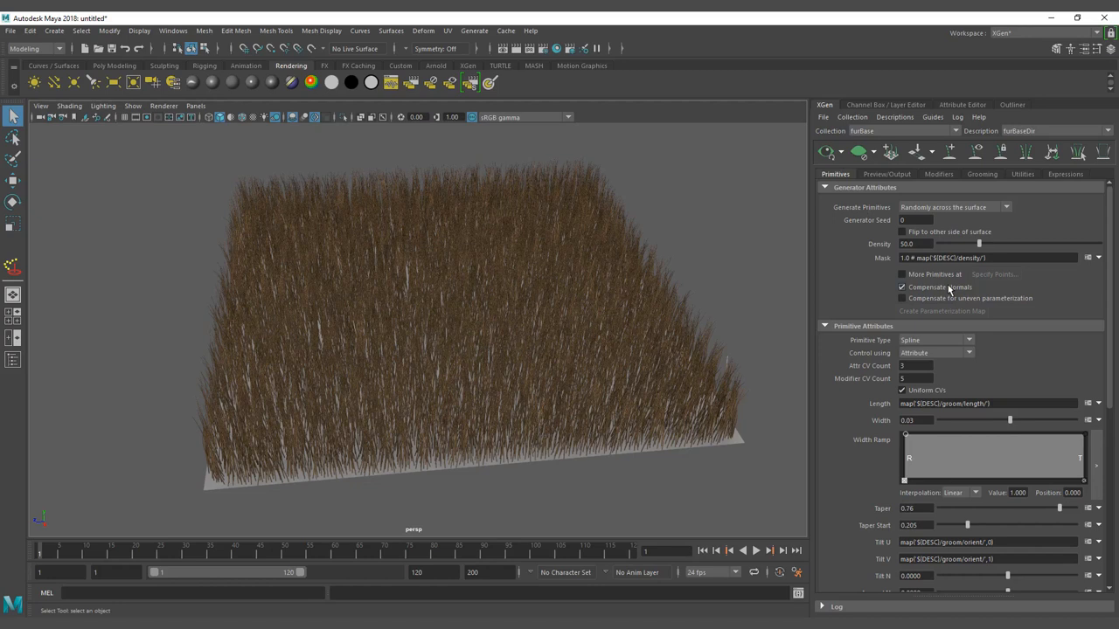
pyautogui.moveTo(1007, 388)
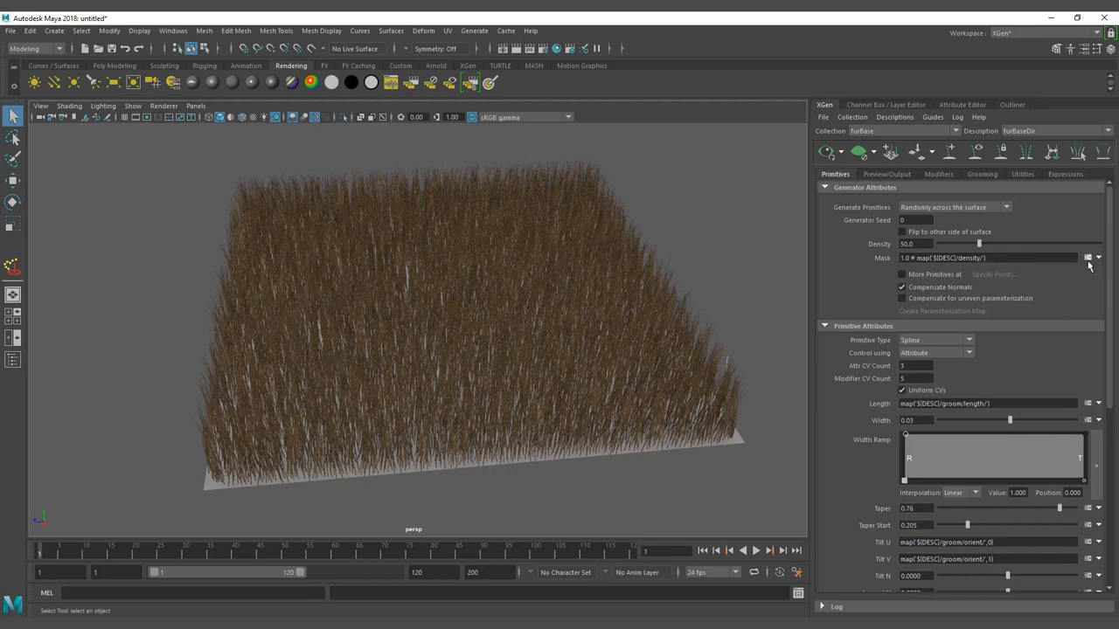
pyautogui.click(1089, 257)
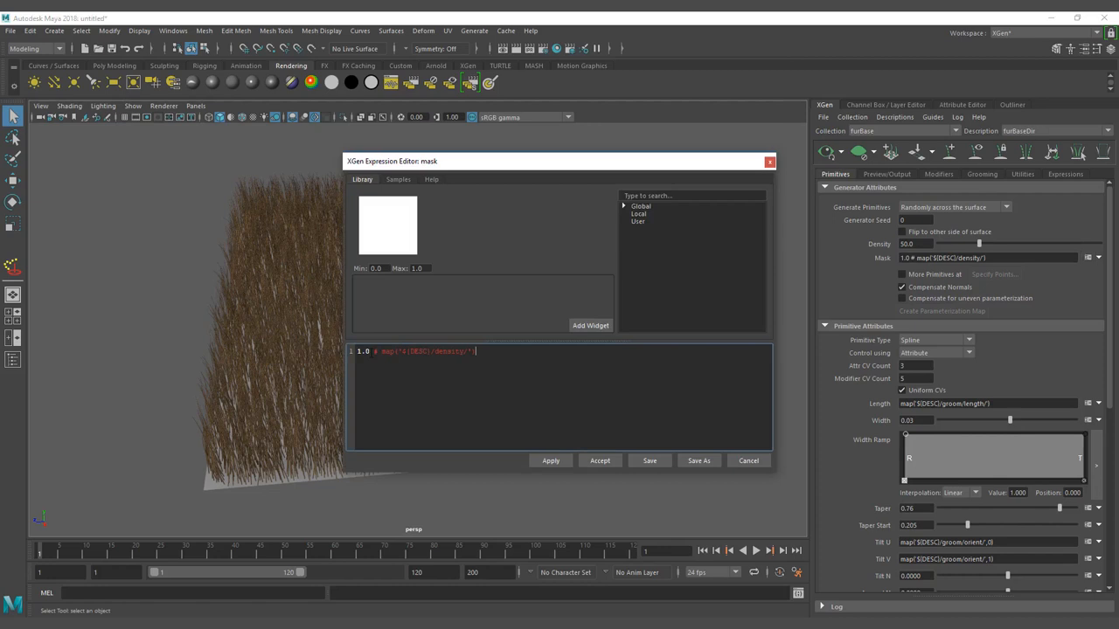
pyautogui.doubleClick(362, 350)
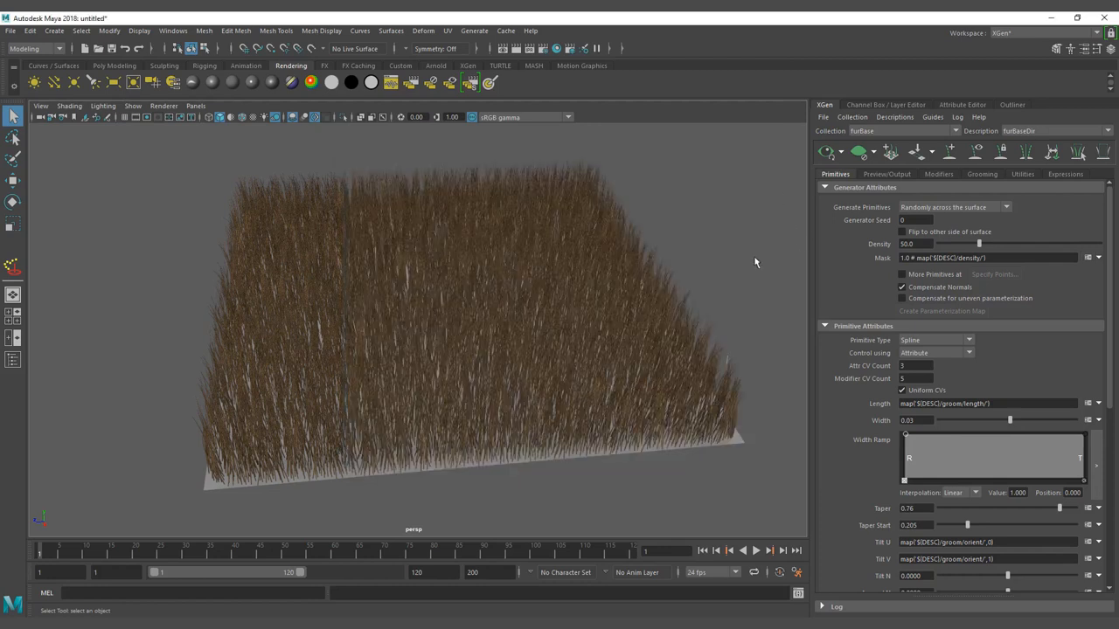
pyautogui.moveTo(722, 268)
pyautogui.write('5')
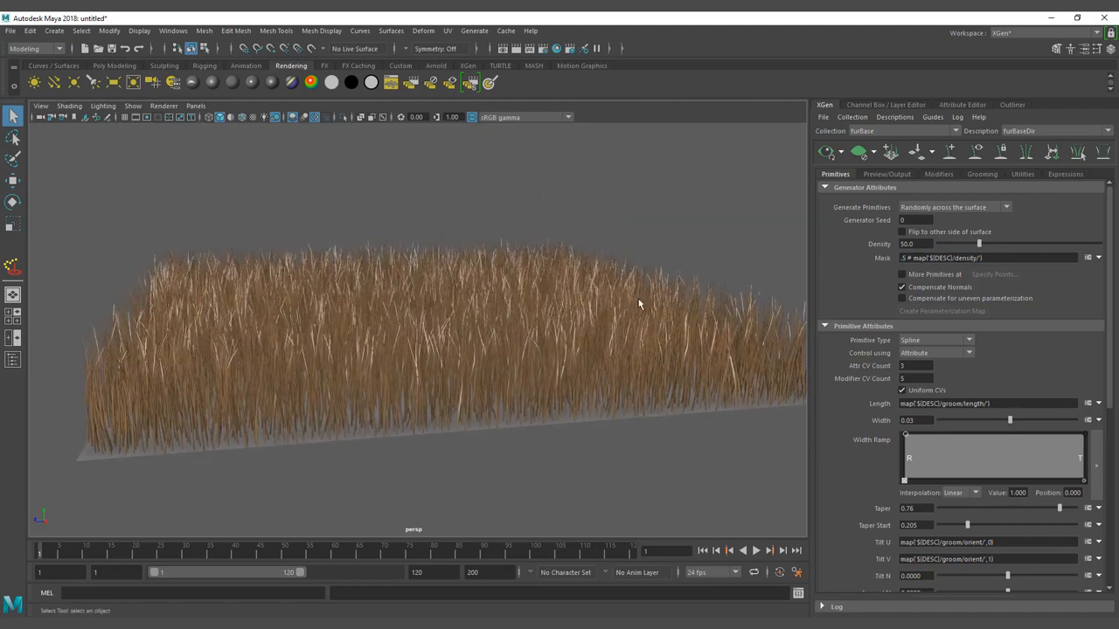
pyautogui.click(992, 258)
pyautogui.write('1')
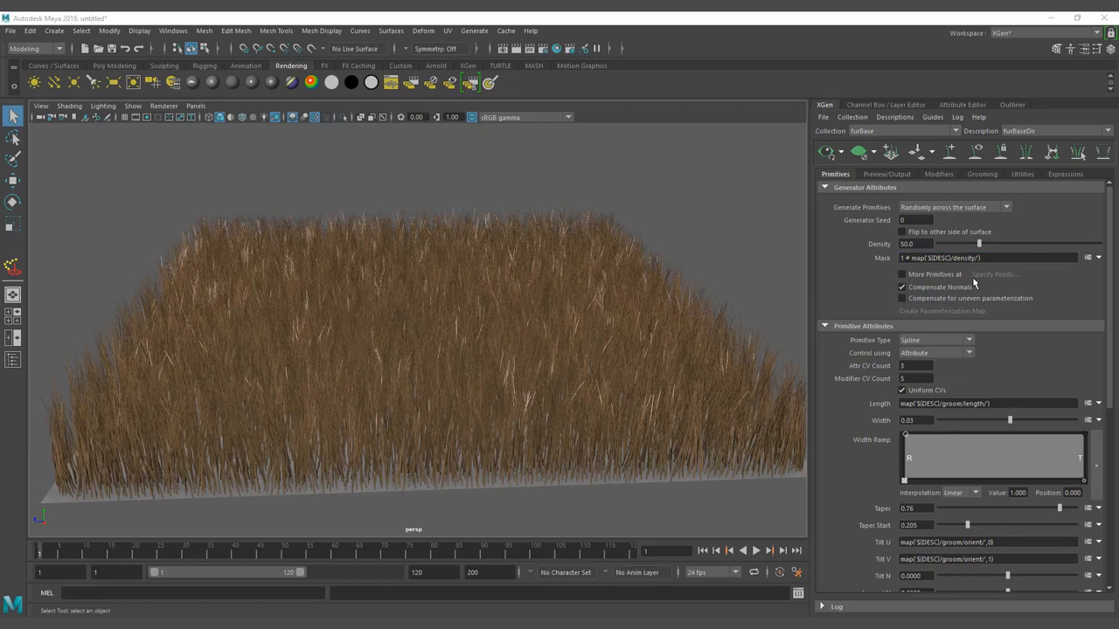
pyautogui.moveTo(479, 298)
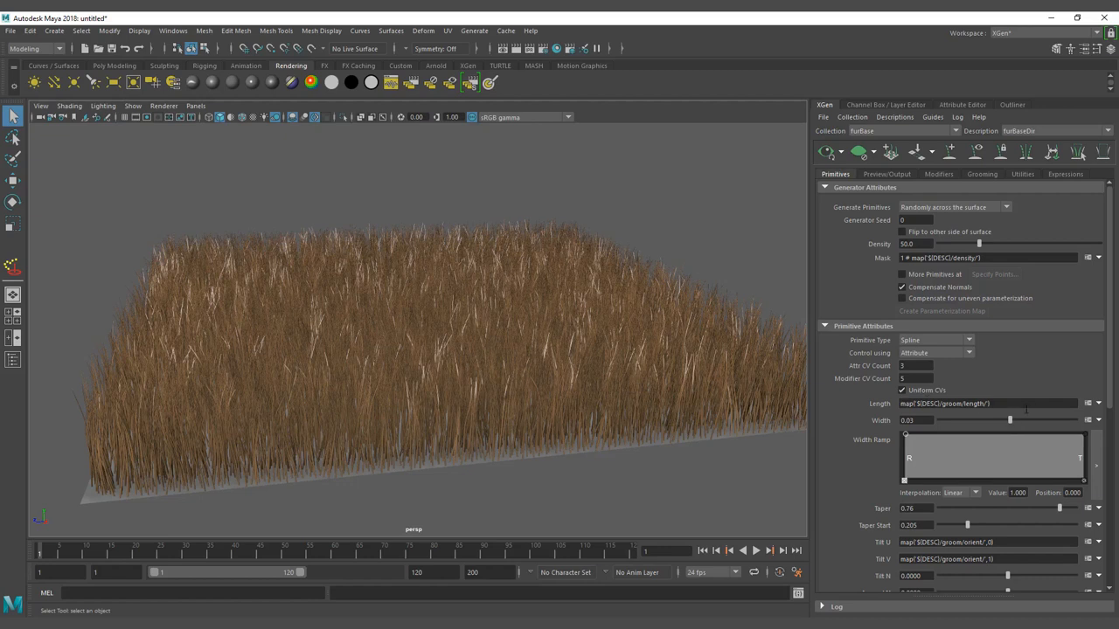
pyautogui.moveTo(981, 418)
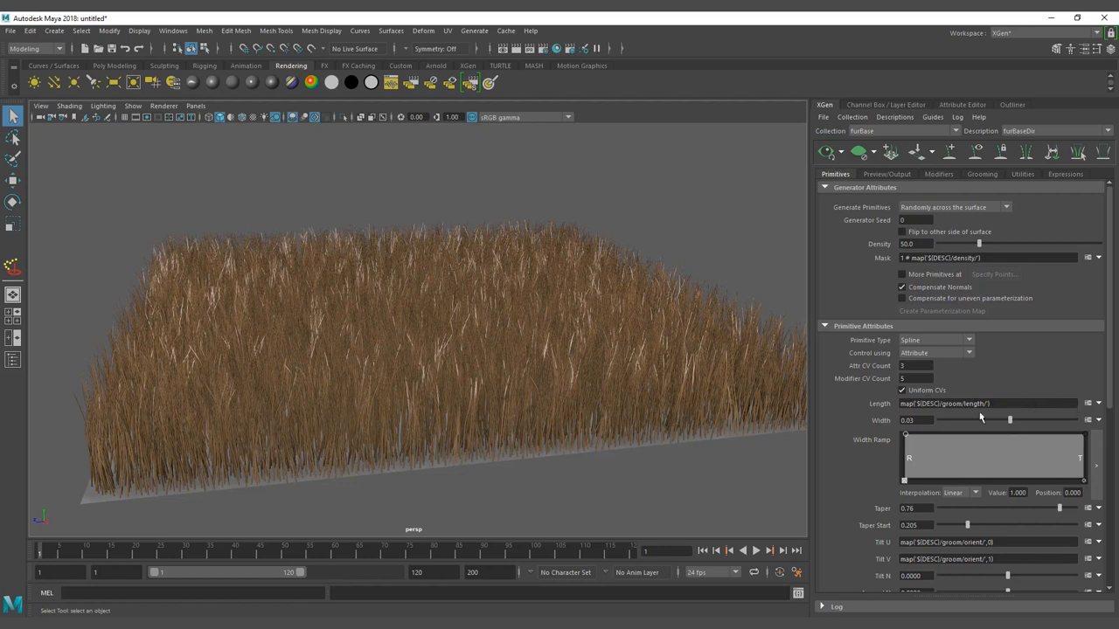
pyautogui.click(982, 174)
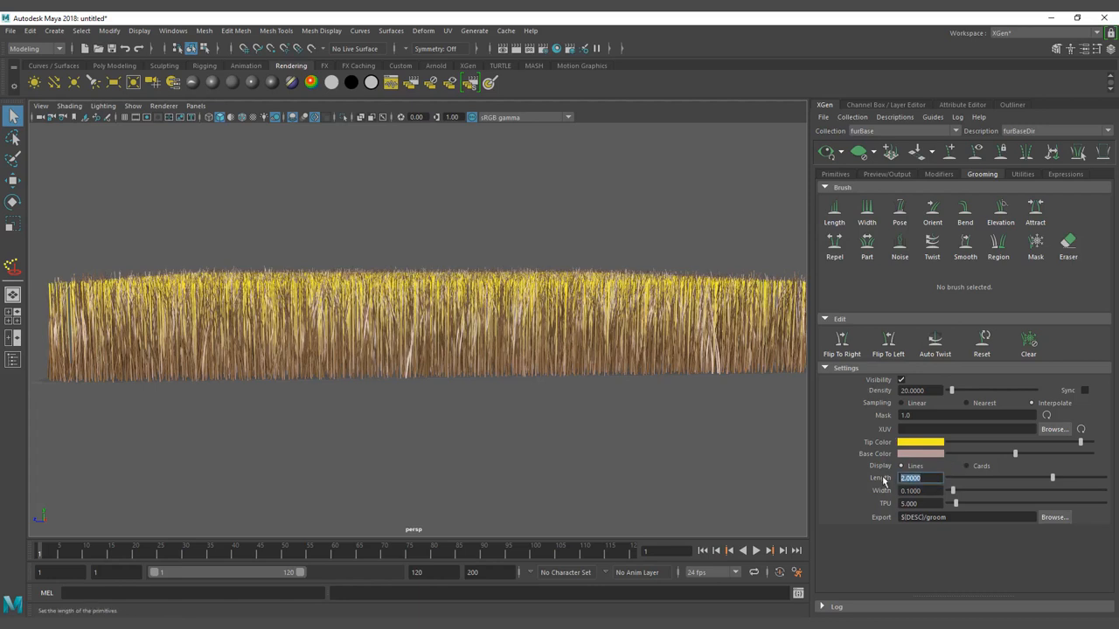
pyautogui.write('5.0000')
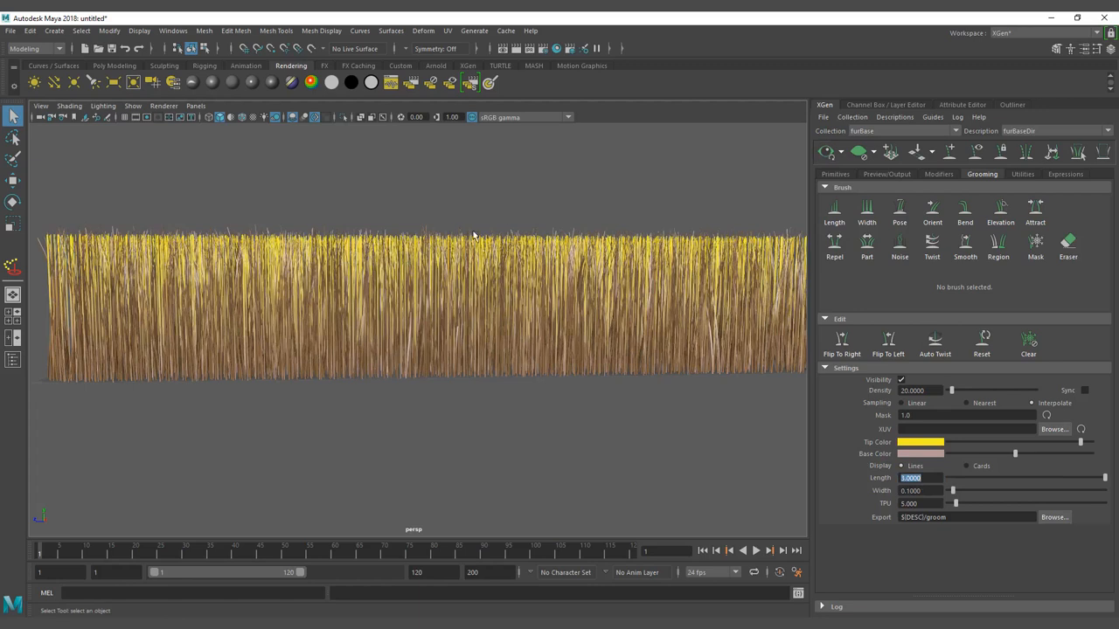
pyautogui.click(918, 477)
pyautogui.write('2.0000')
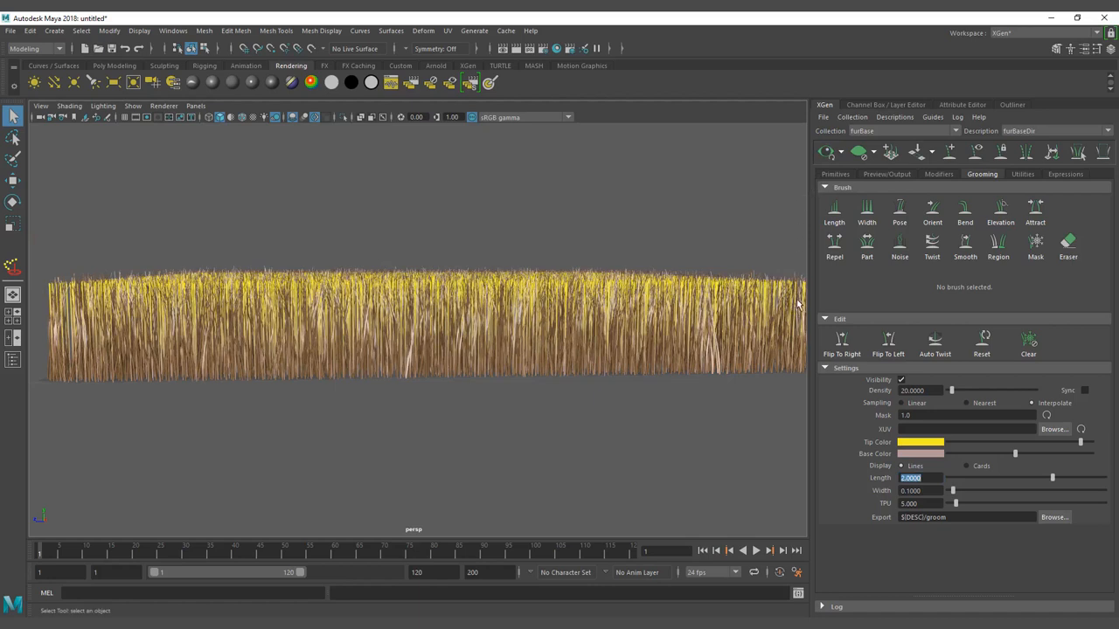
pyautogui.moveTo(630, 336)
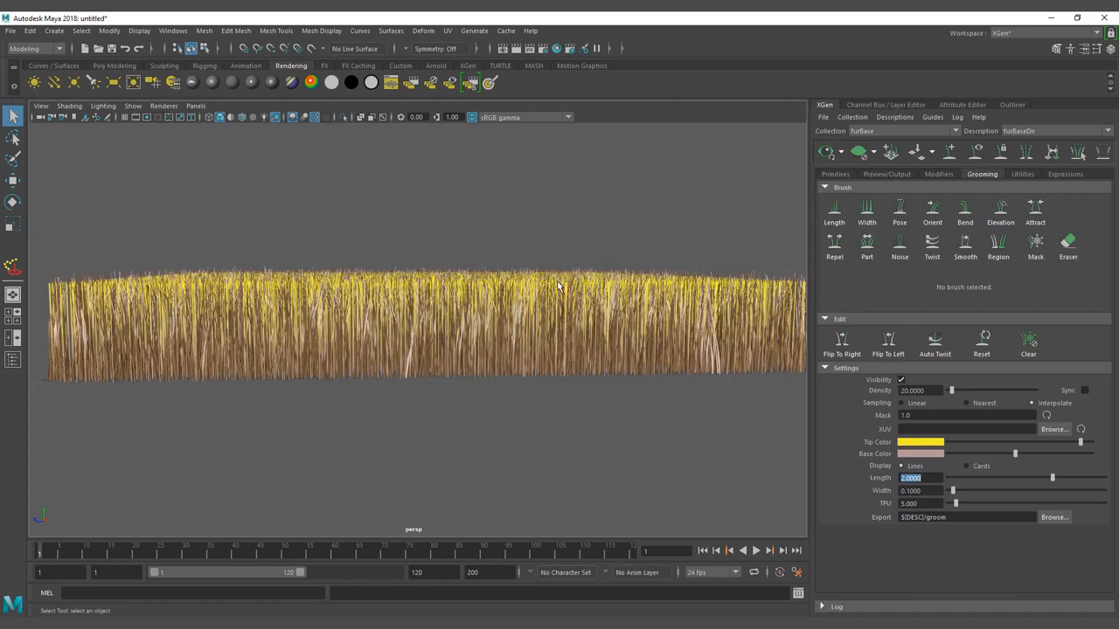
pyautogui.moveTo(487, 280)
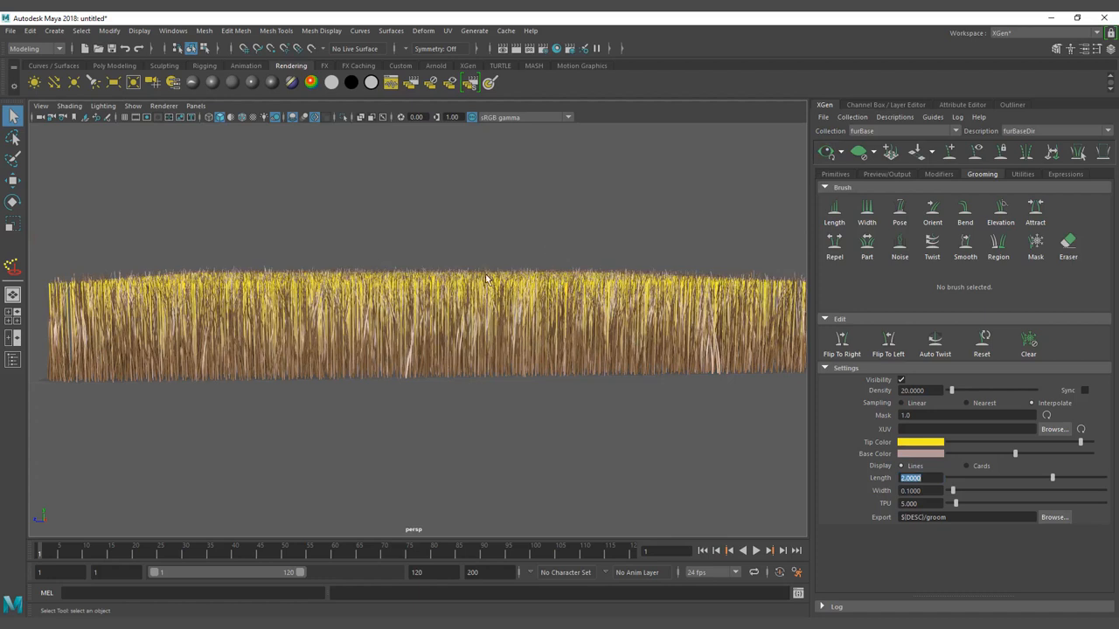
pyautogui.moveTo(834, 210)
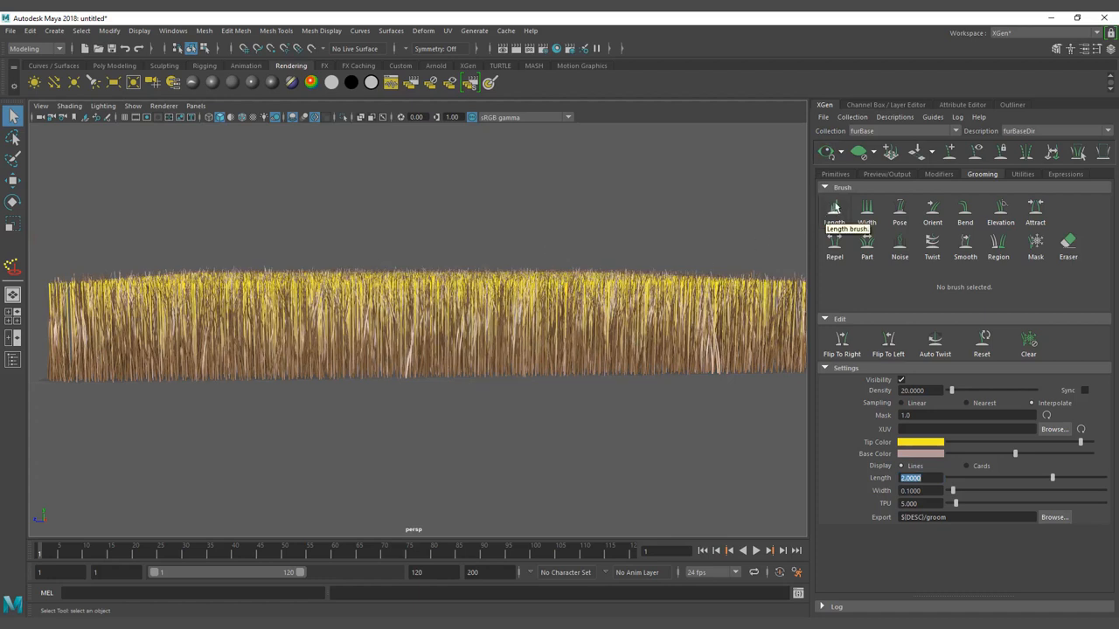
pyautogui.moveTo(845, 185)
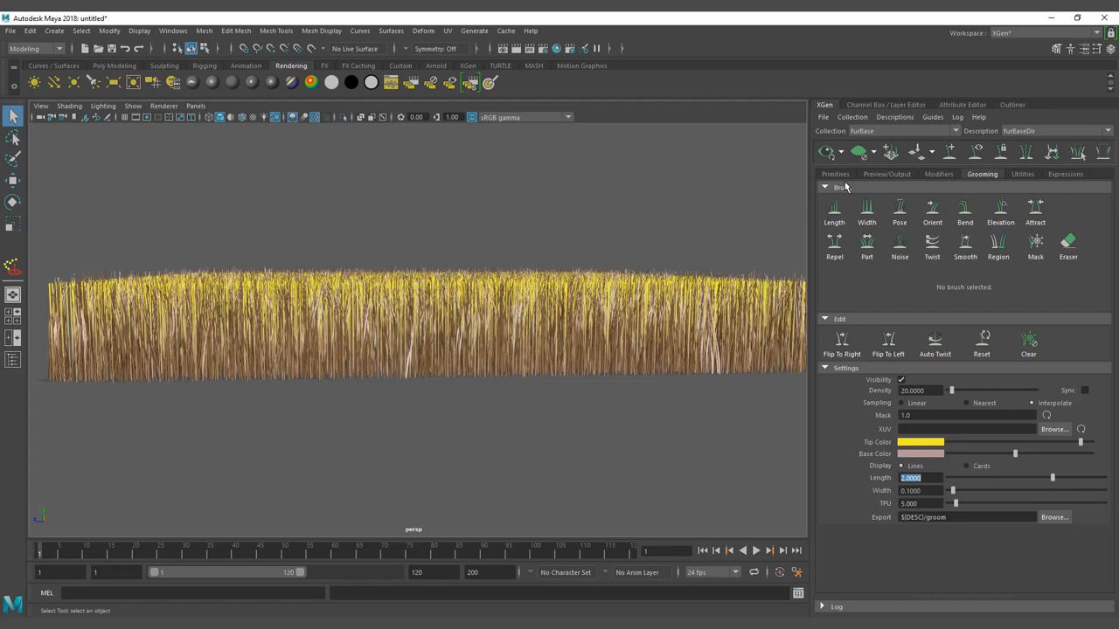
pyautogui.click(835, 174)
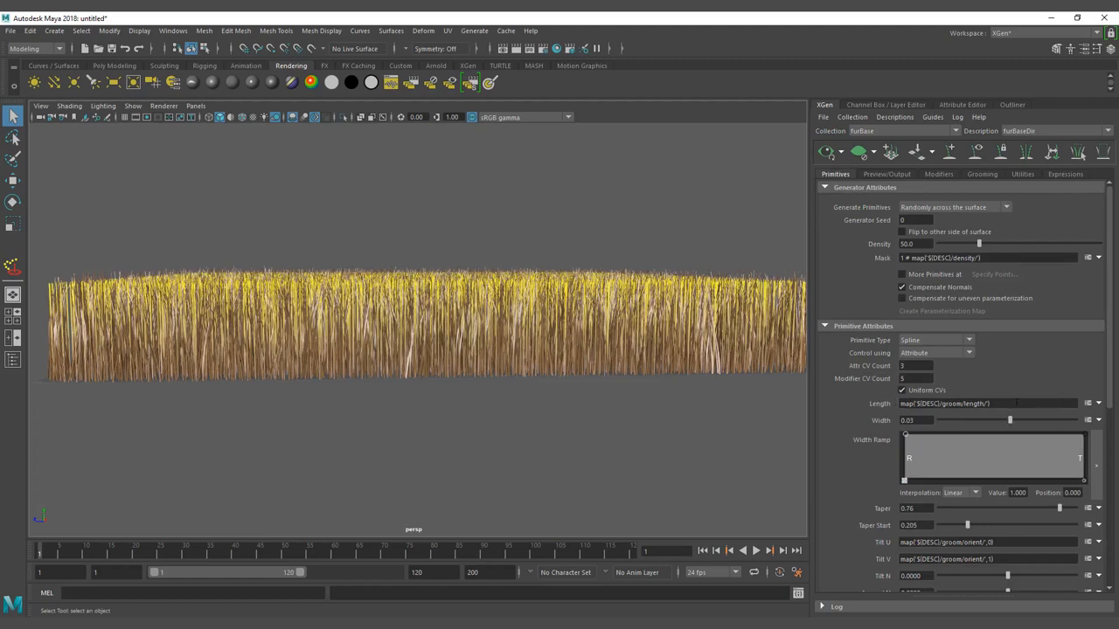
# Step: Open the Length map expression and select the DESC and groom parts of its path
pyautogui.click(1088, 403)
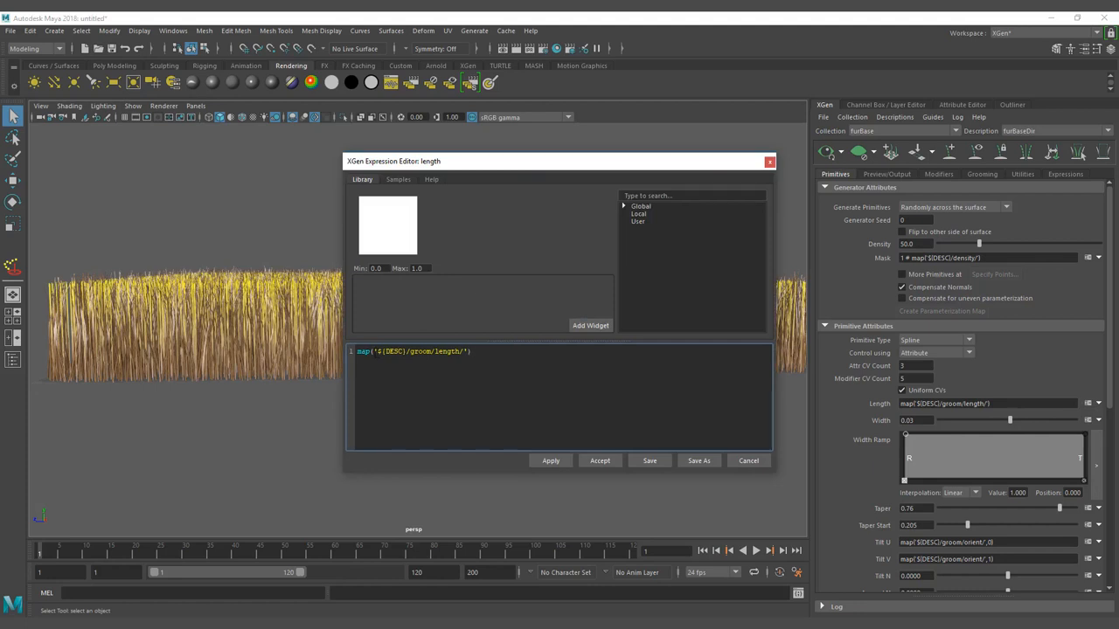
pyautogui.doubleClick(392, 352)
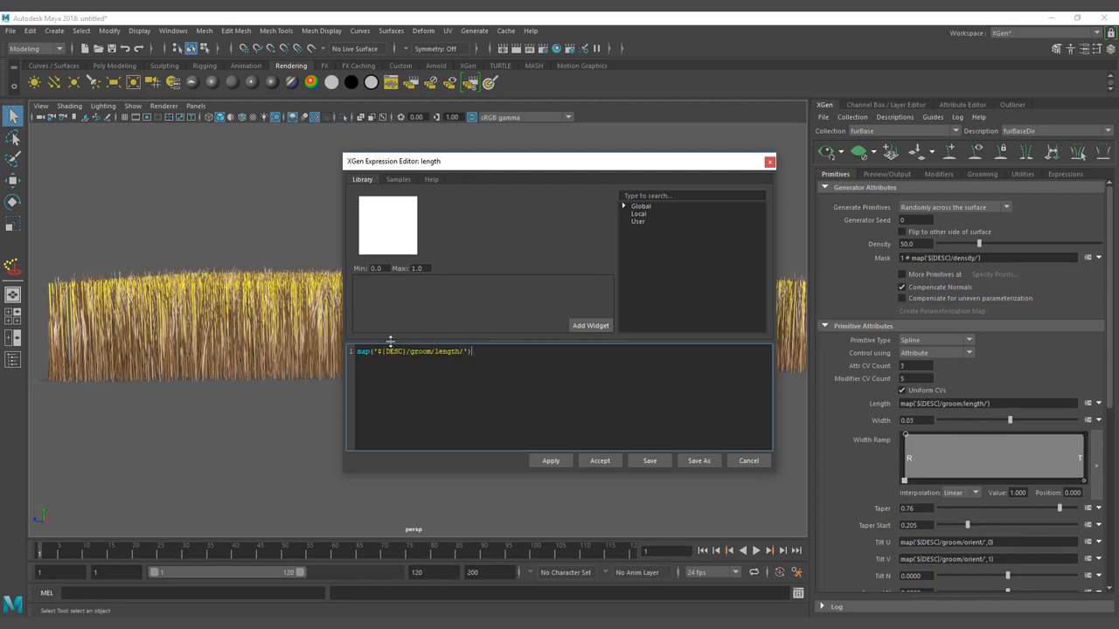
pyautogui.doubleClick(393, 351)
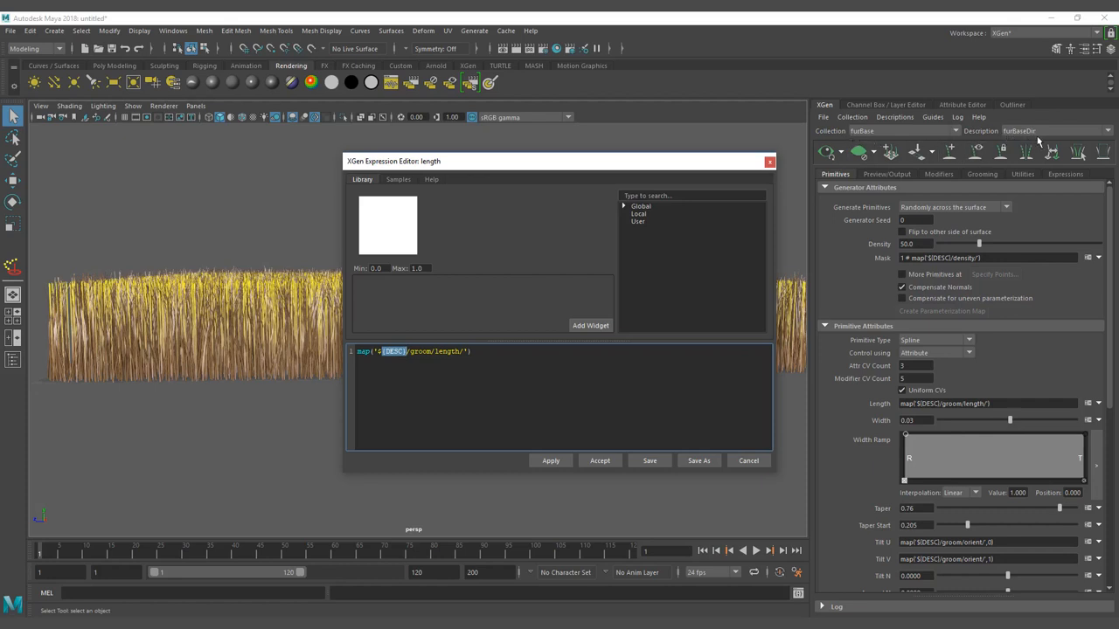
pyautogui.moveTo(569, 297)
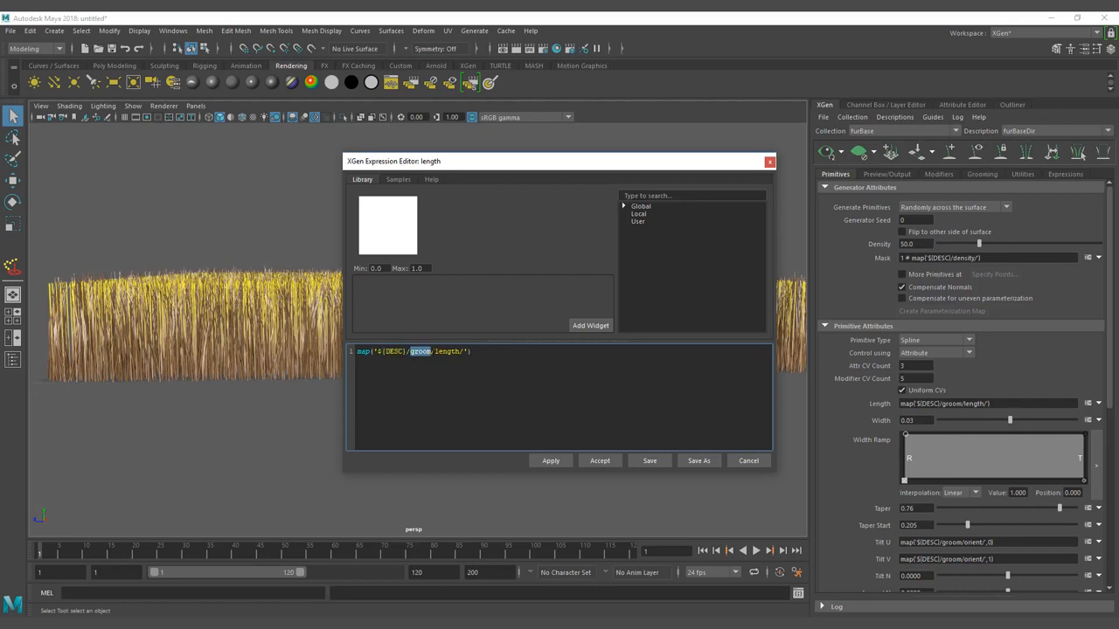
pyautogui.doubleClick(448, 351)
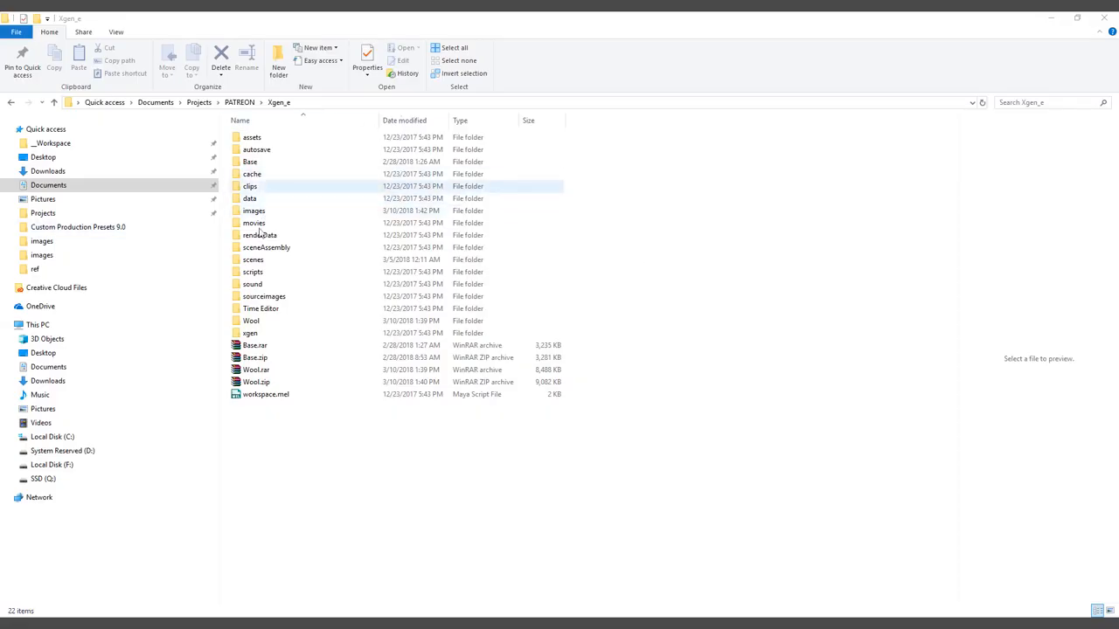
# Step: Browse from collections through furBase and furBaseDir into the groom folder
pyautogui.click(251, 320)
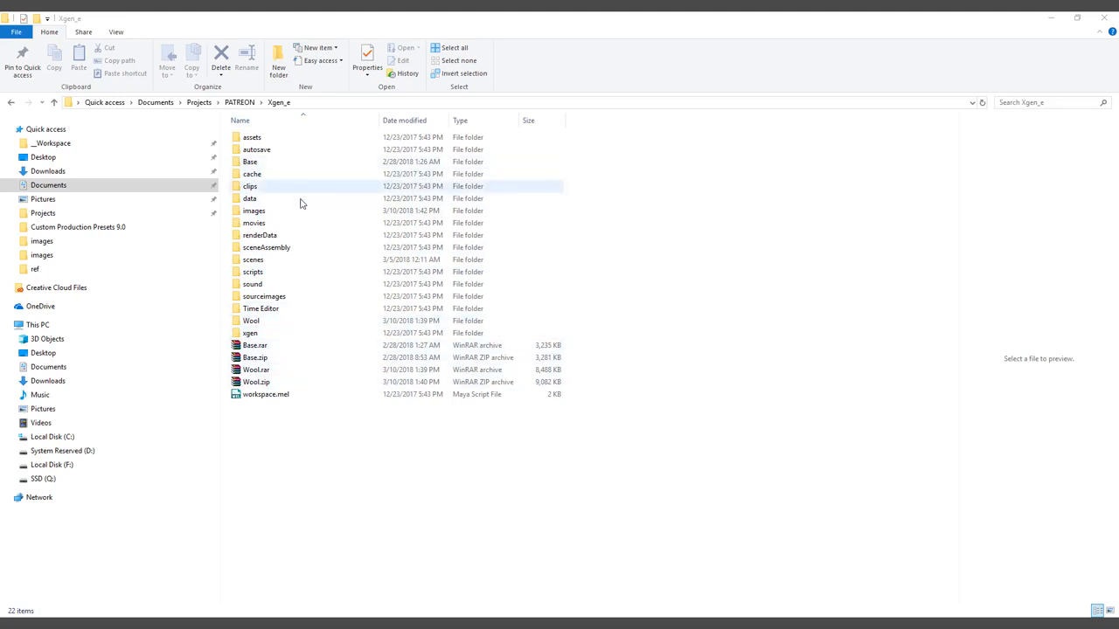
pyautogui.doubleClick(250, 332)
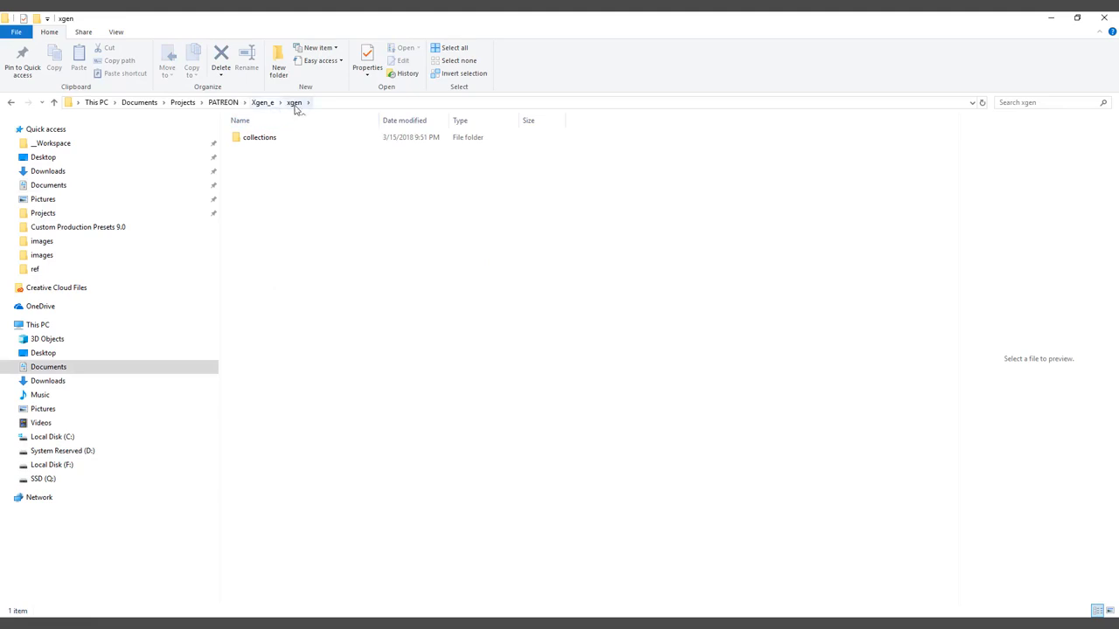
pyautogui.doubleClick(258, 138)
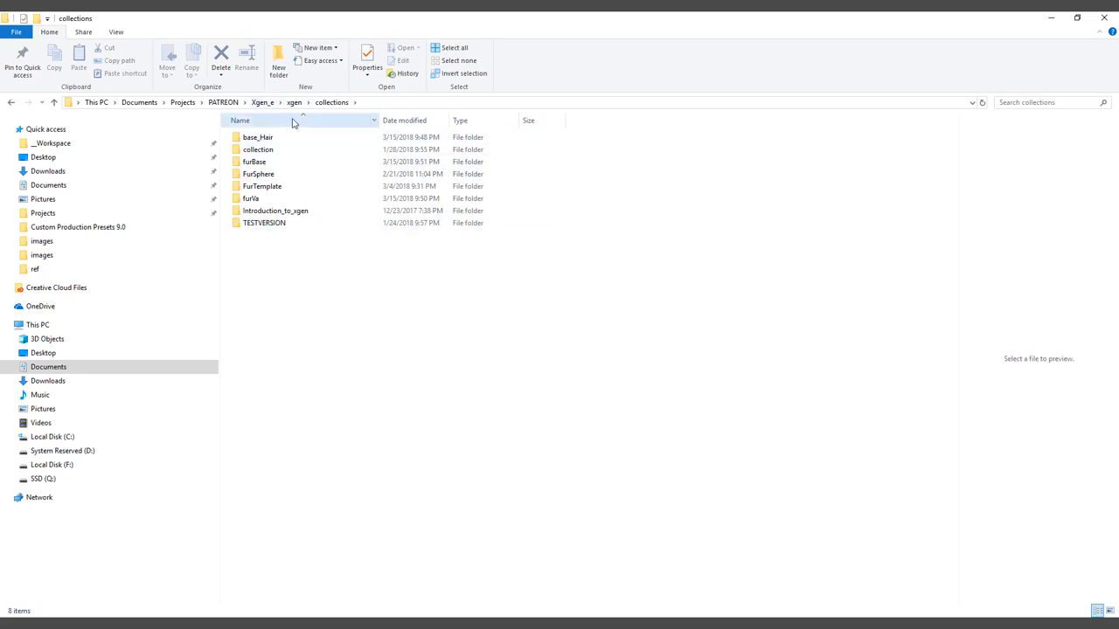
pyautogui.click(258, 137)
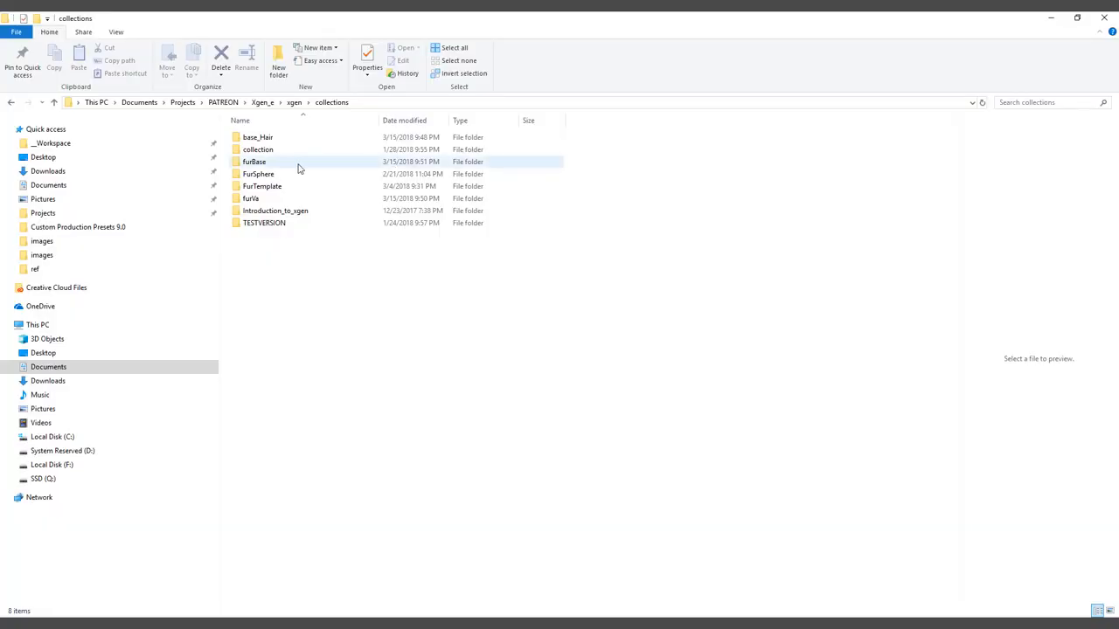
pyautogui.doubleClick(255, 161)
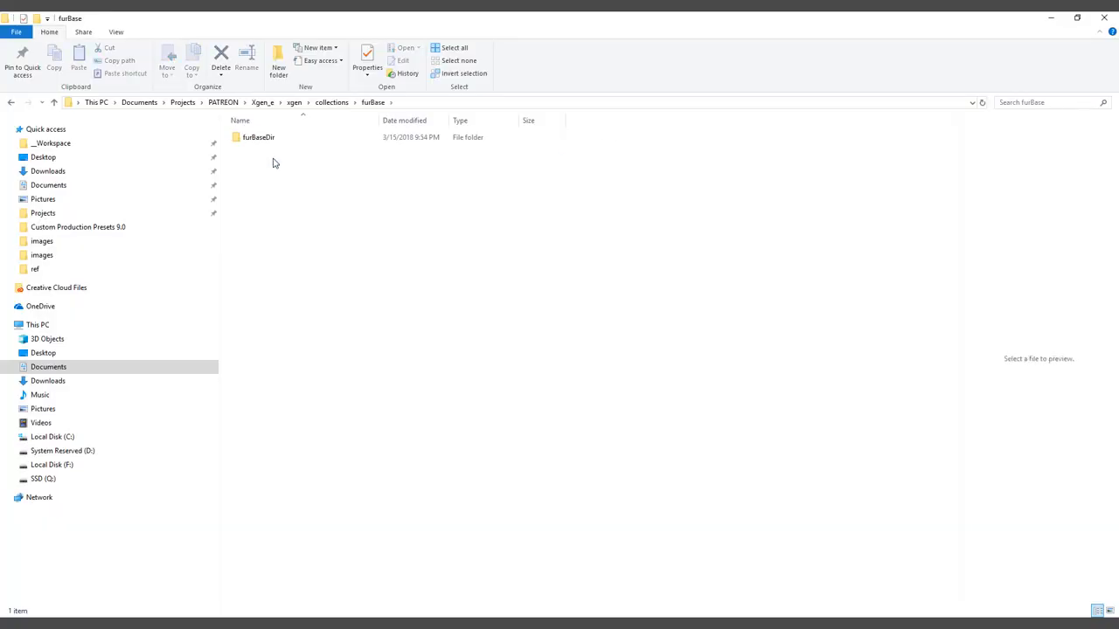
pyautogui.click(257, 137)
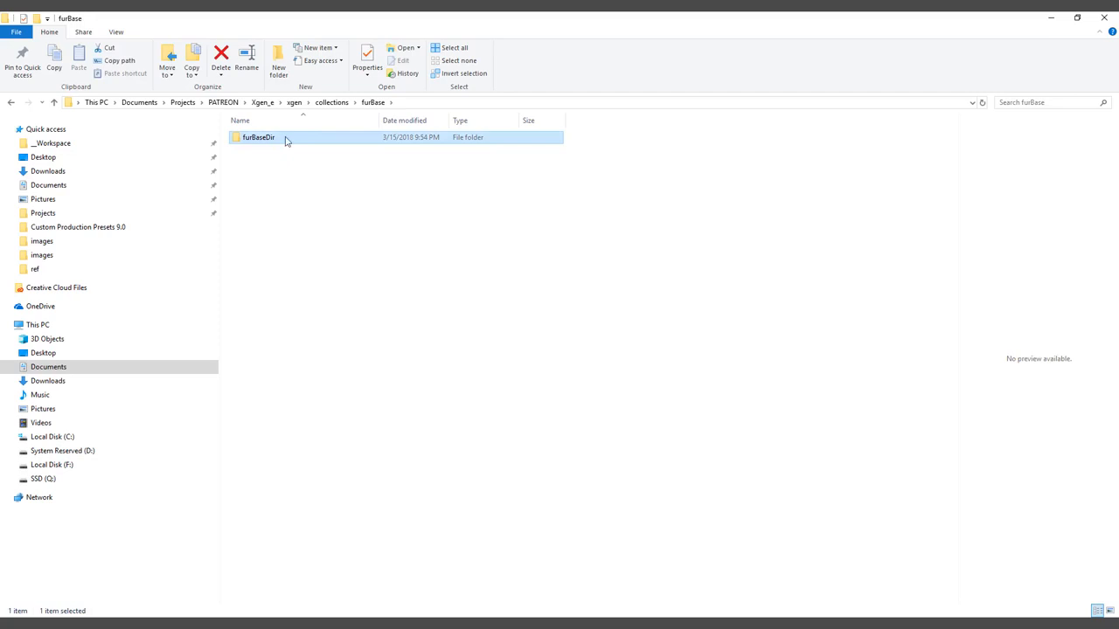
pyautogui.doubleClick(258, 137)
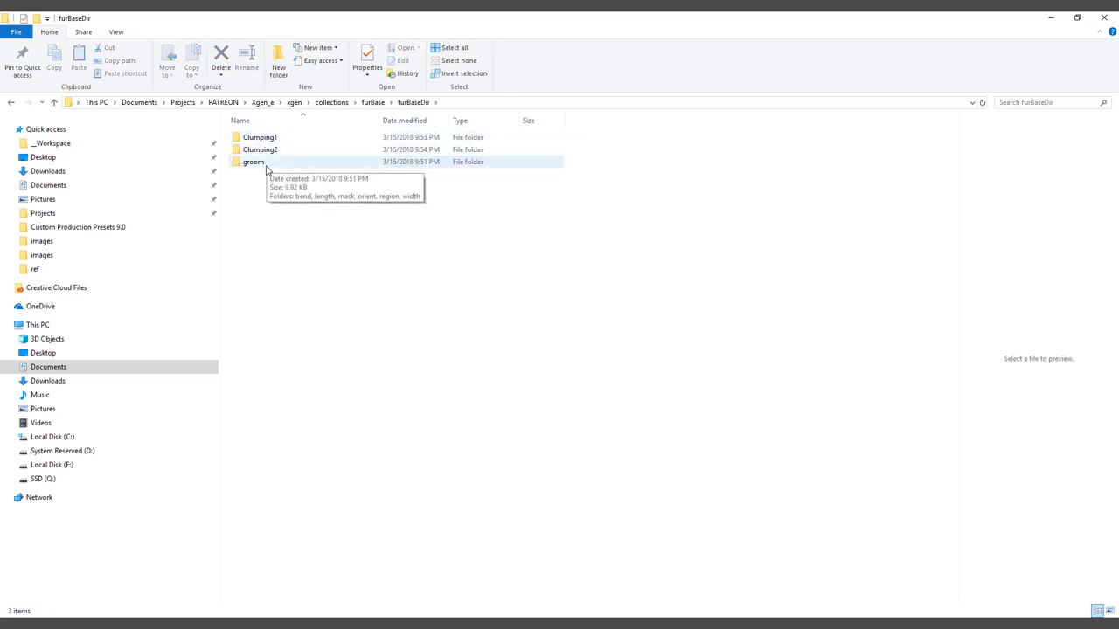
pyautogui.click(254, 162)
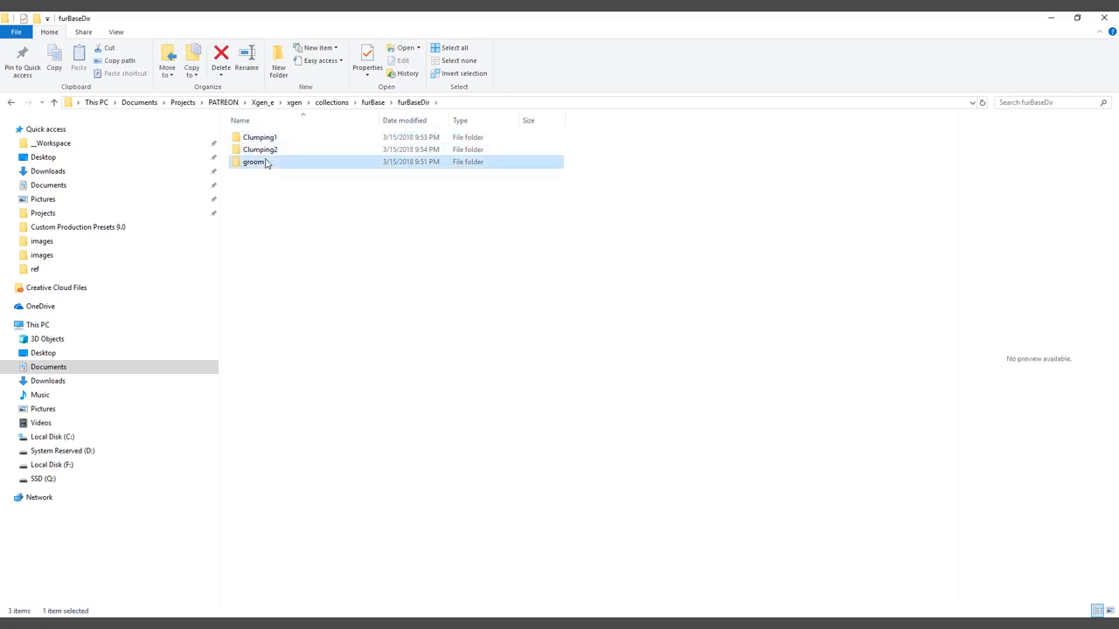
pyautogui.doubleClick(255, 162)
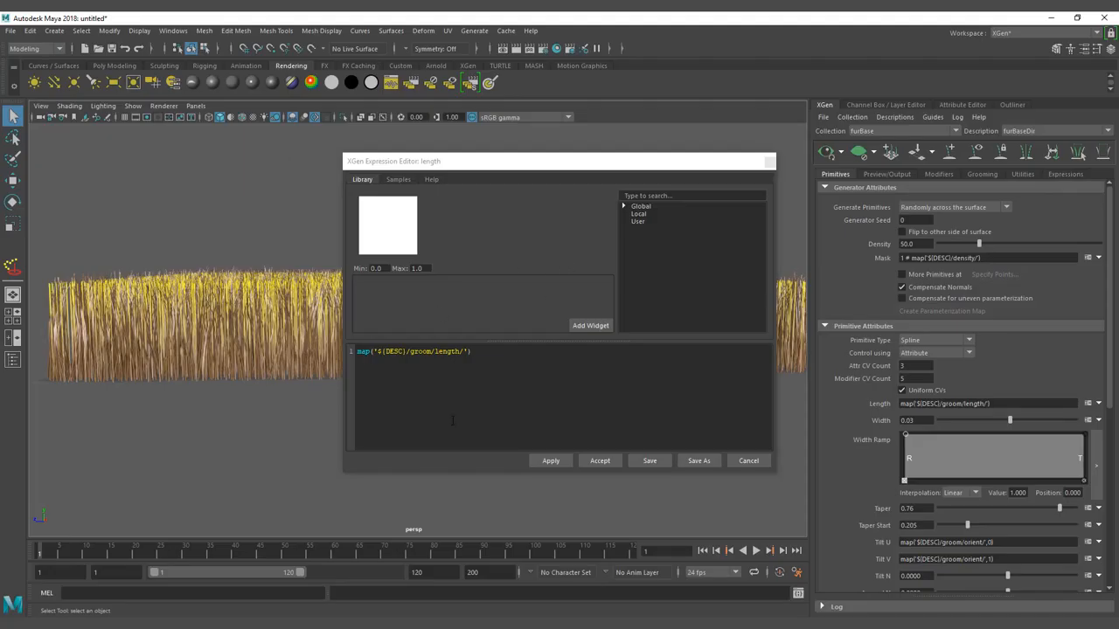
# Step: Replace the groom length map expression with a constant and set Length to 3
pyautogui.tripleClick(413, 350)
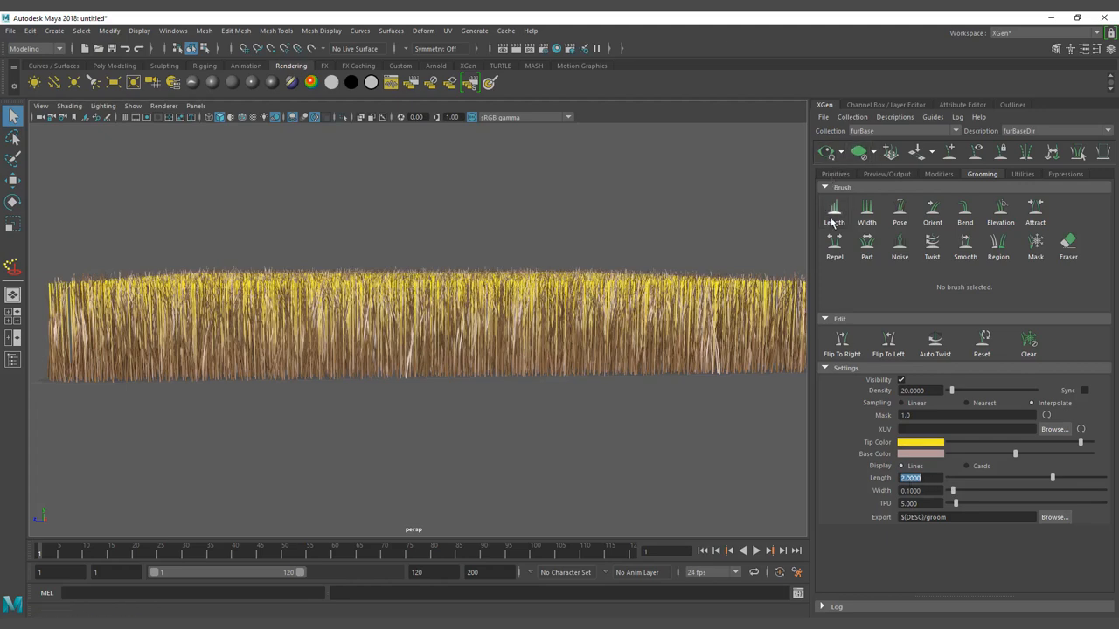
pyautogui.click(834, 209)
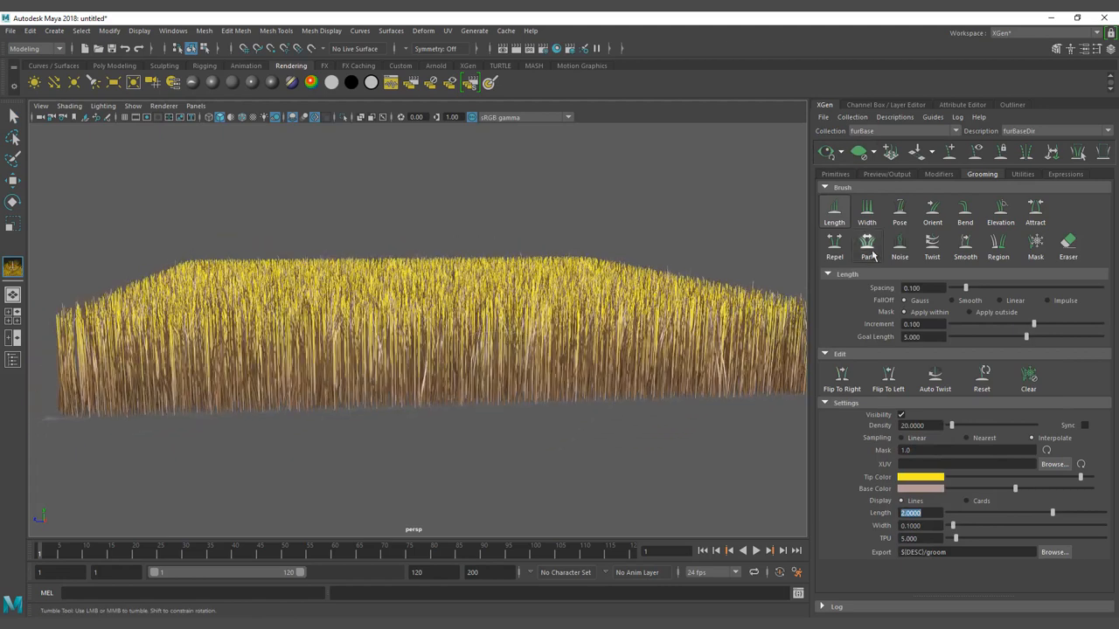
pyautogui.click(835, 174)
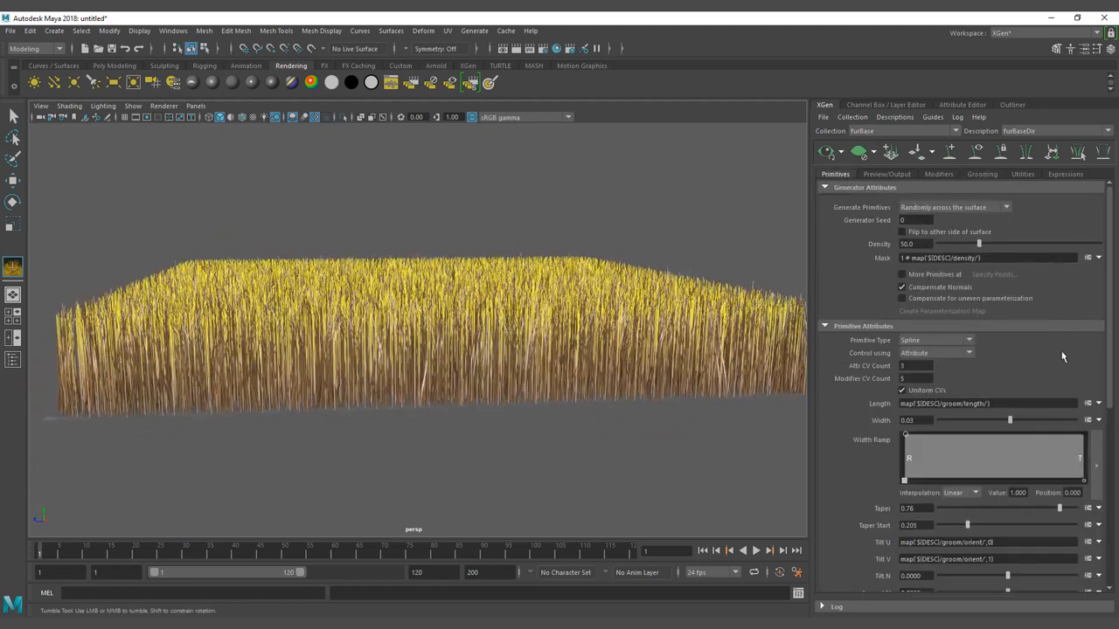
pyautogui.click(1098, 403)
pyautogui.write('2')
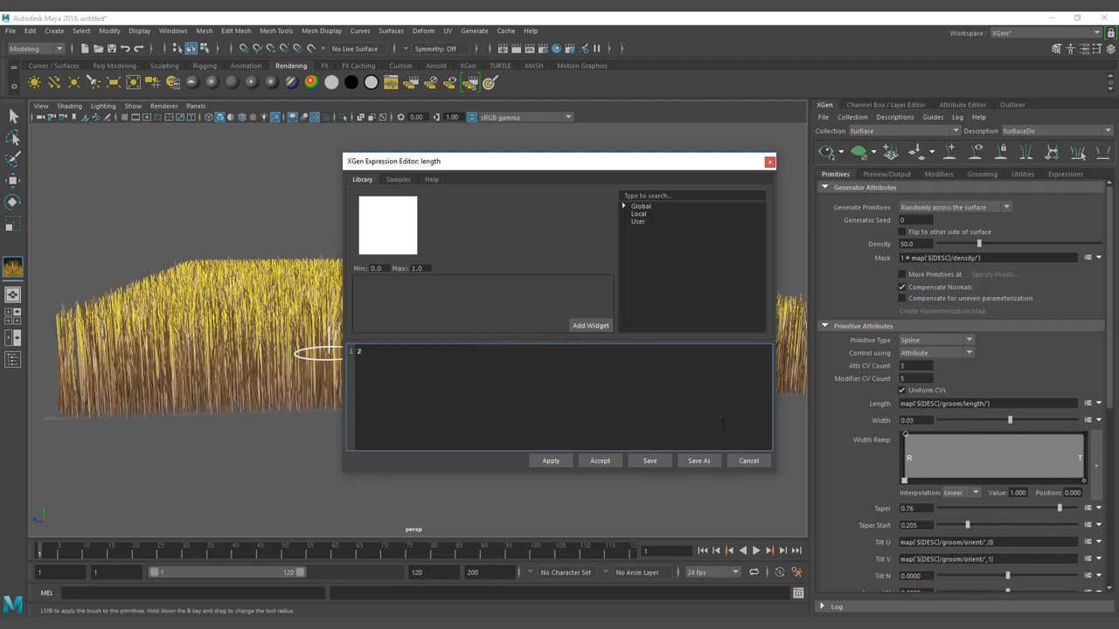
pyautogui.click(550, 460)
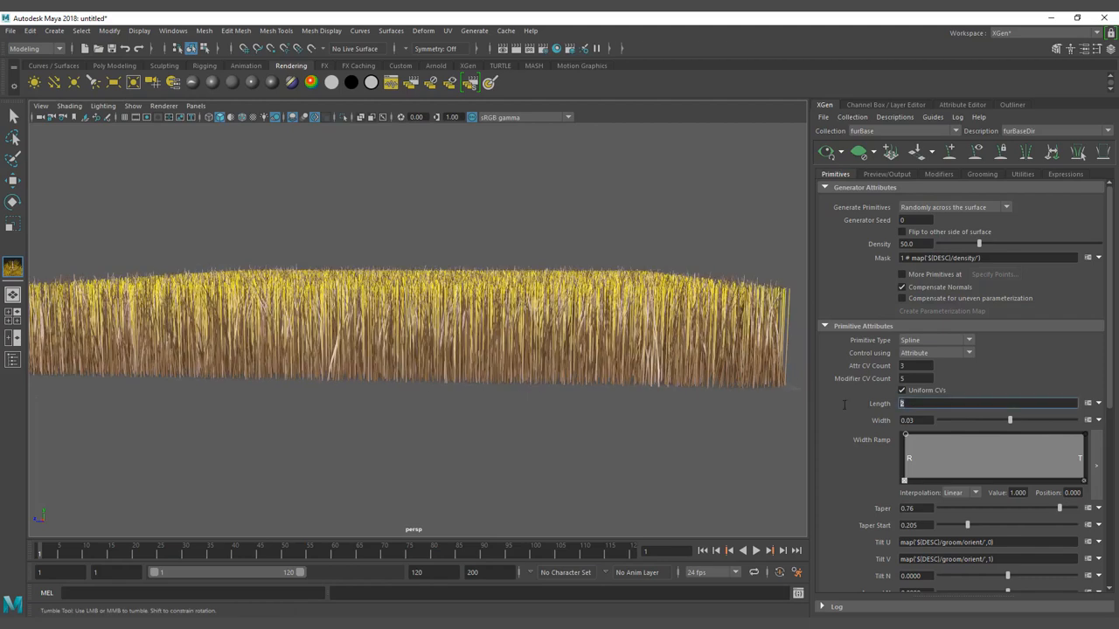
pyautogui.write('3')
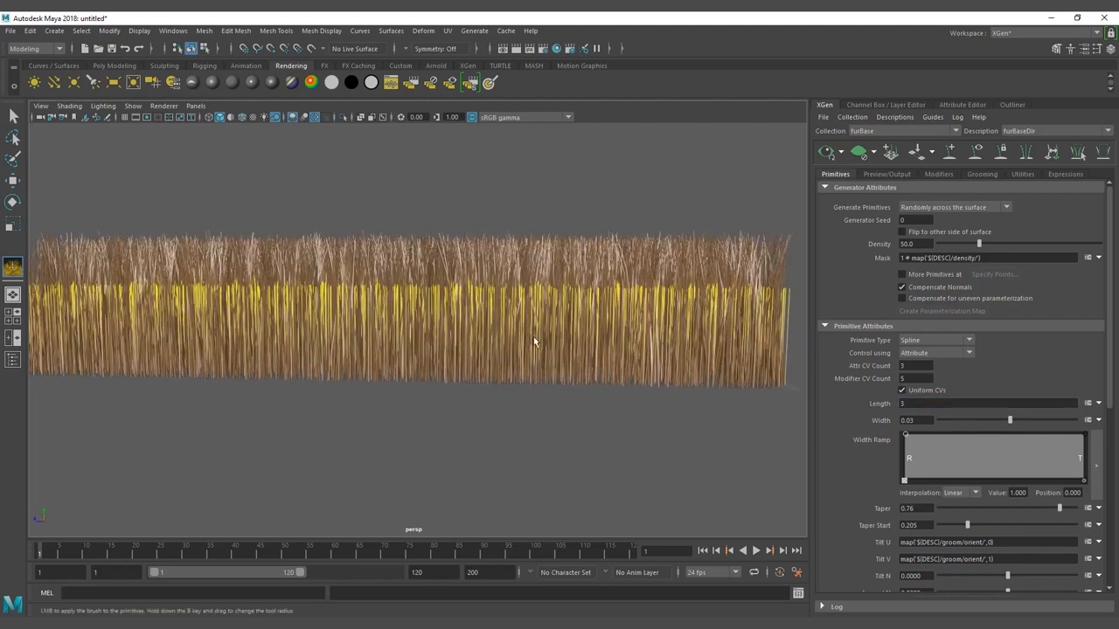
# Step: Switch to the Grooming tab
pyautogui.click(982, 174)
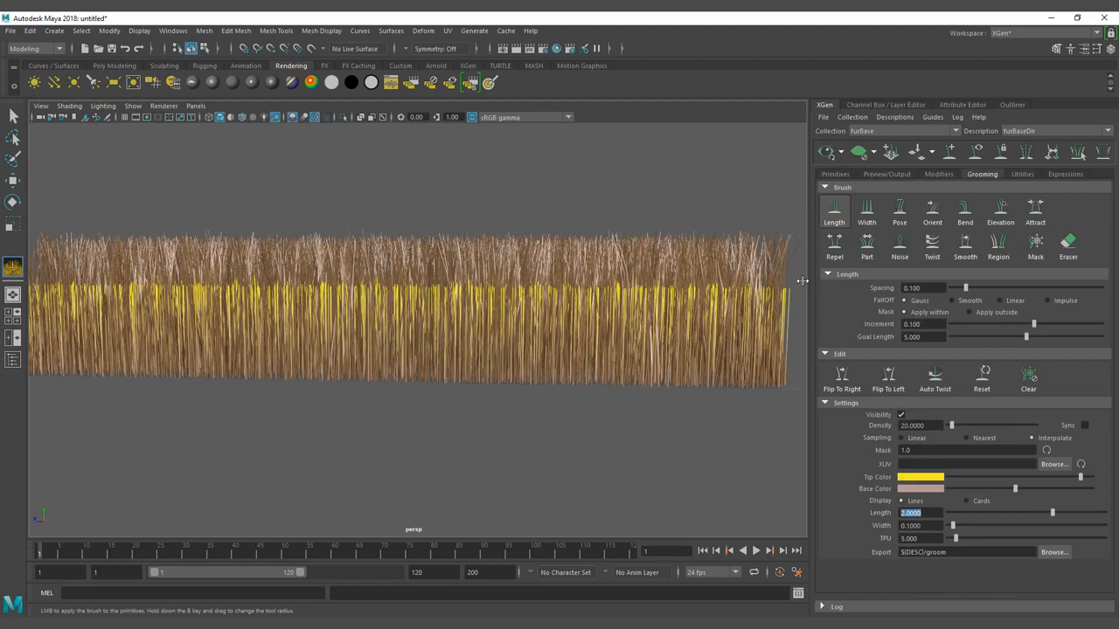
# Step: Select the Pose brush, orbit the taller grass, and enter 5.0 for groom length
pyautogui.click(900, 210)
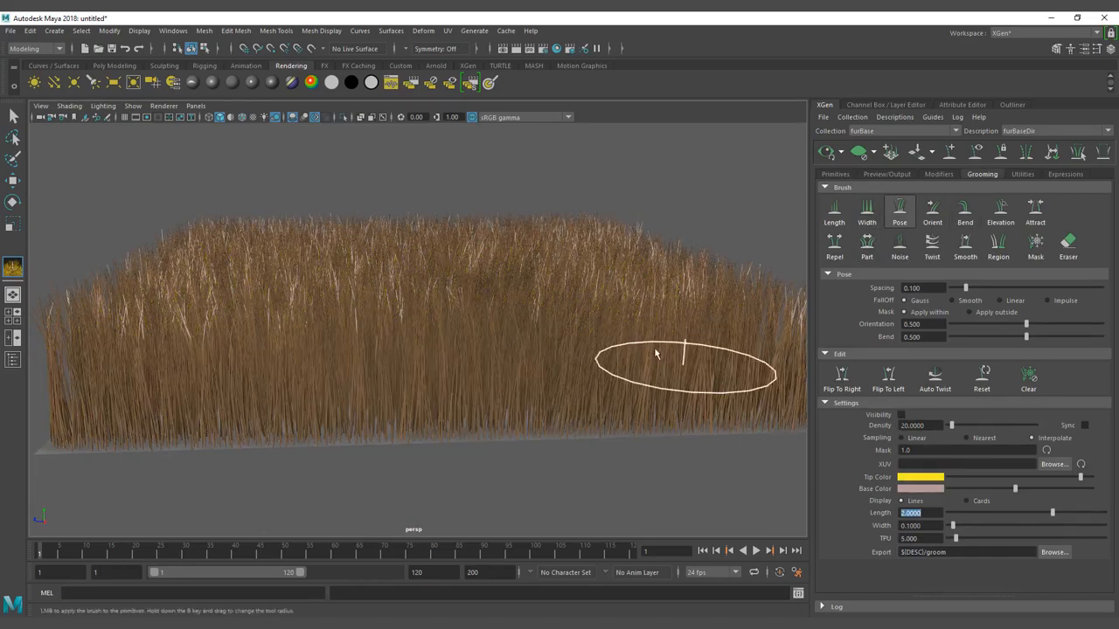
pyautogui.moveTo(686, 354); pyautogui.dragTo(599, 393)
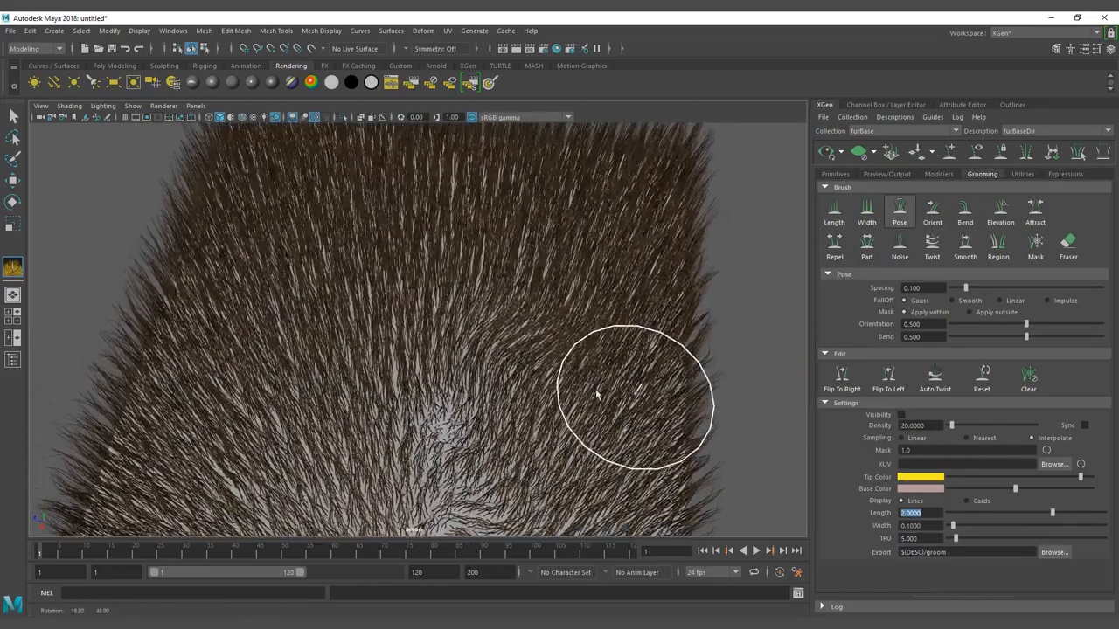
pyautogui.moveTo(634, 398); pyautogui.dragTo(319, 376)
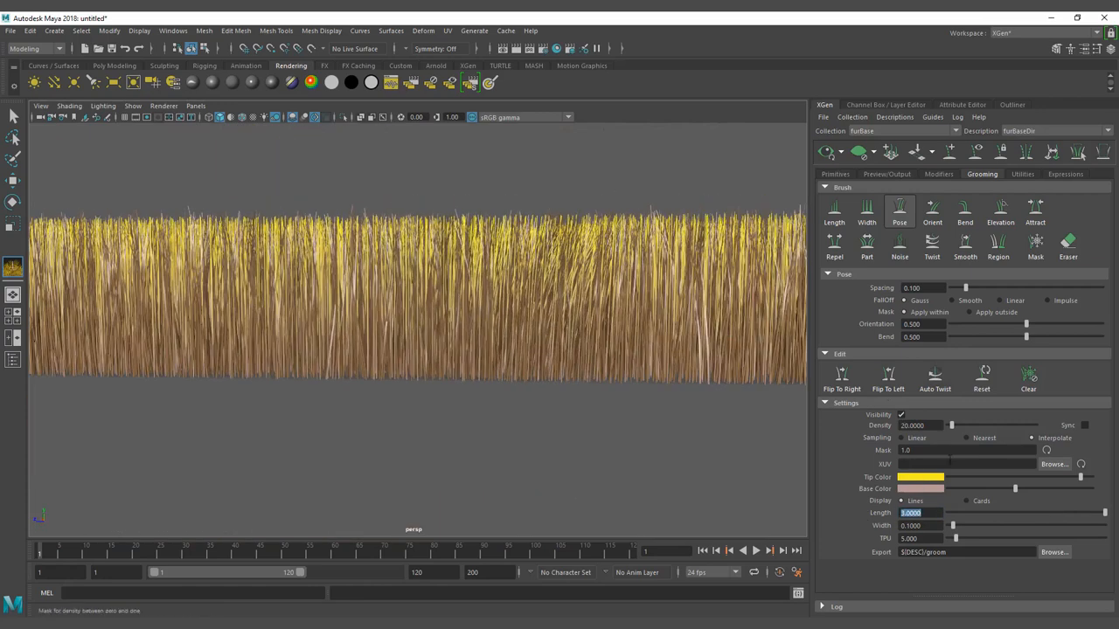
pyautogui.write('5.0000')
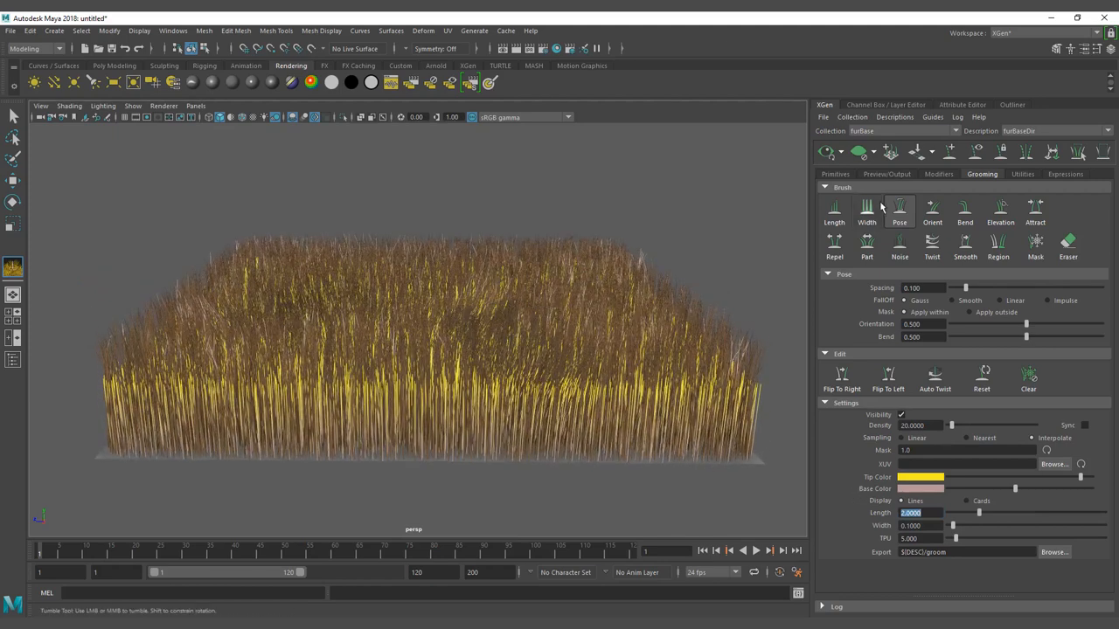
pyautogui.click(835, 174)
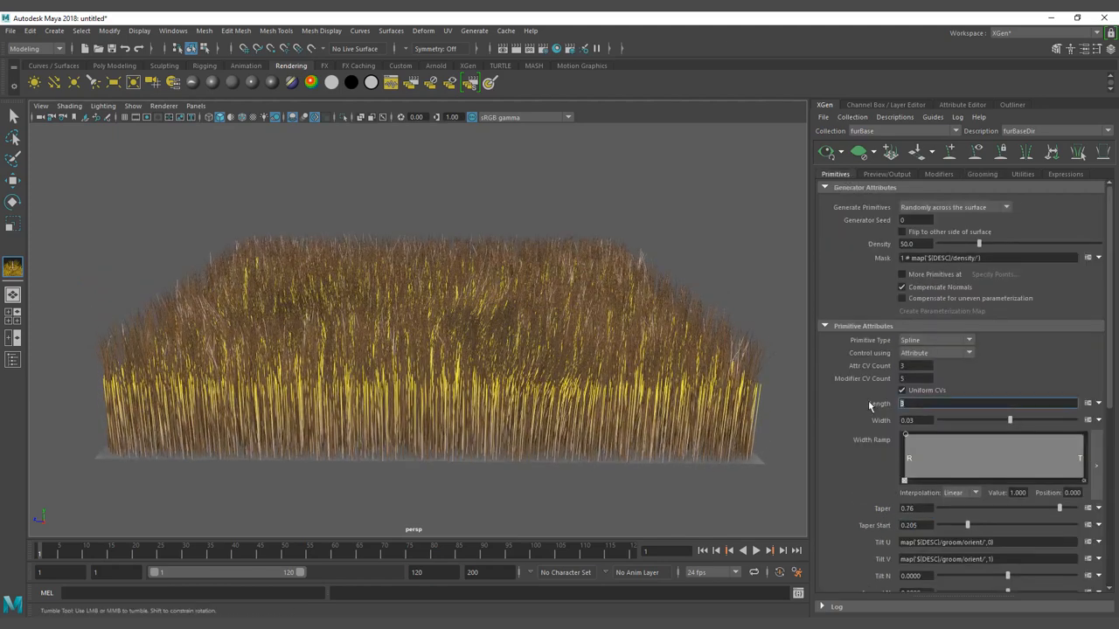
# Step: Set grass Length to 2 and open its length expression editor
pyautogui.write('2')
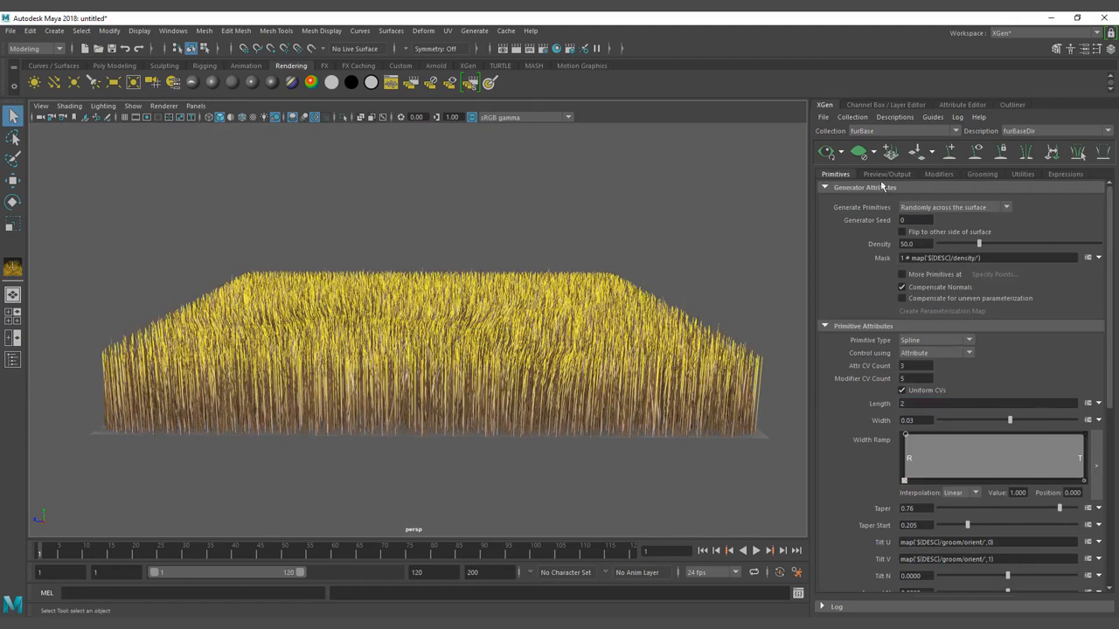
pyautogui.click(982, 173)
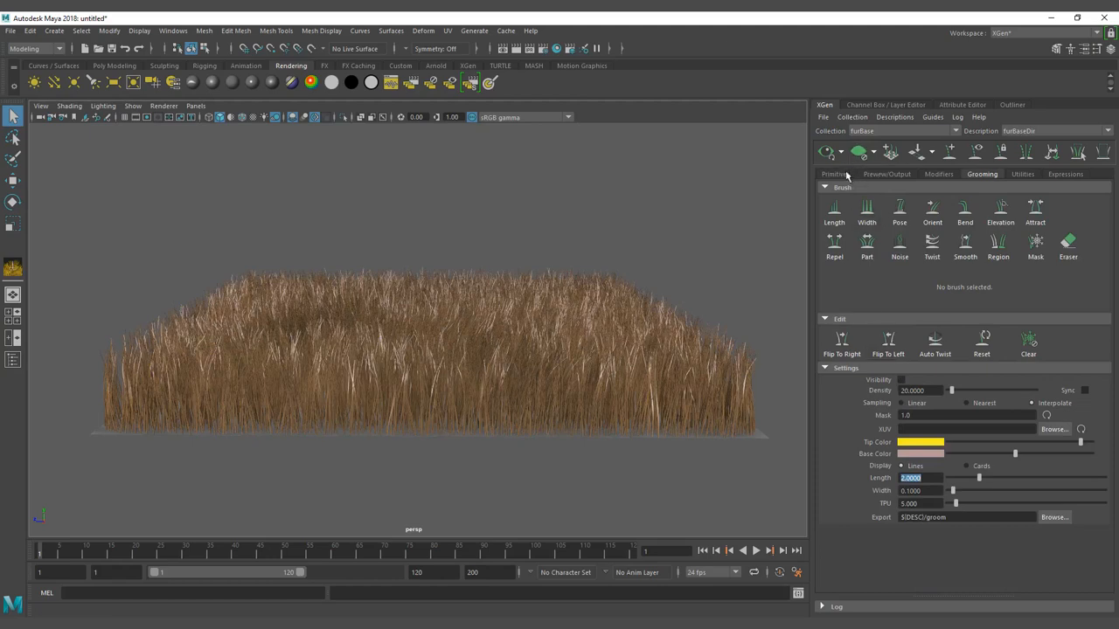
pyautogui.click(833, 174)
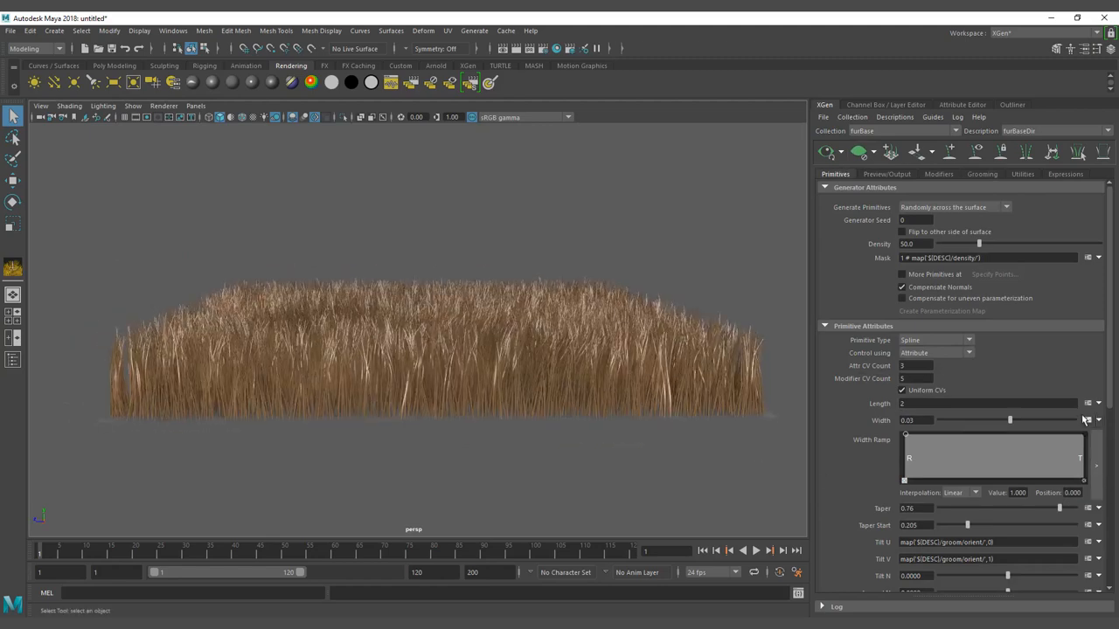
pyautogui.click(1087, 404)
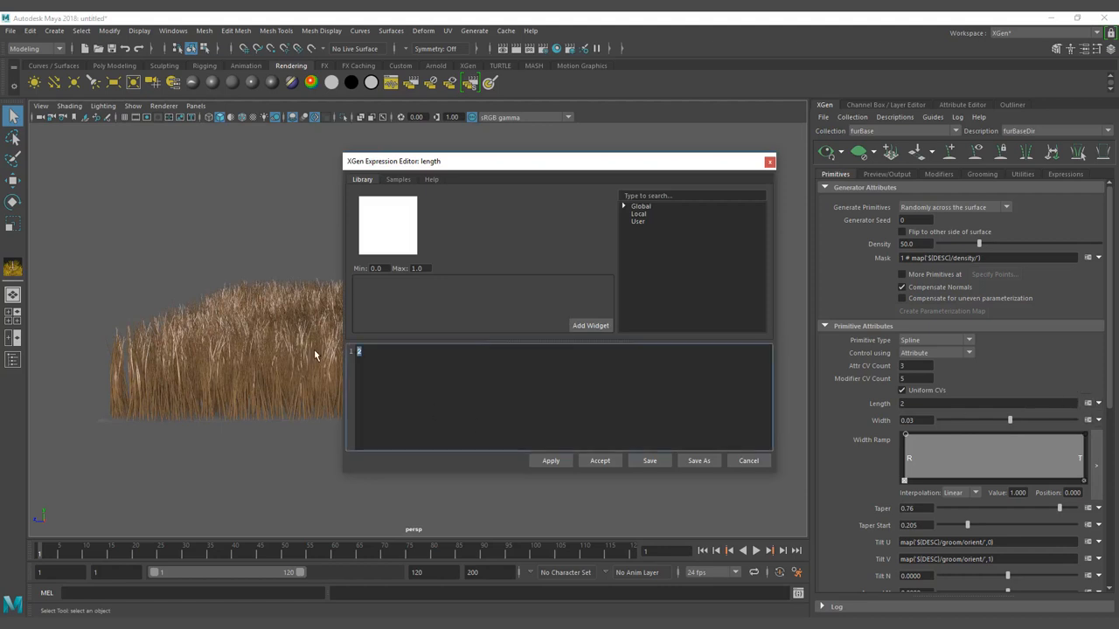
# Step: Type rand(1.5,2.5) into the Length expression editor
pyautogui.write('ran')
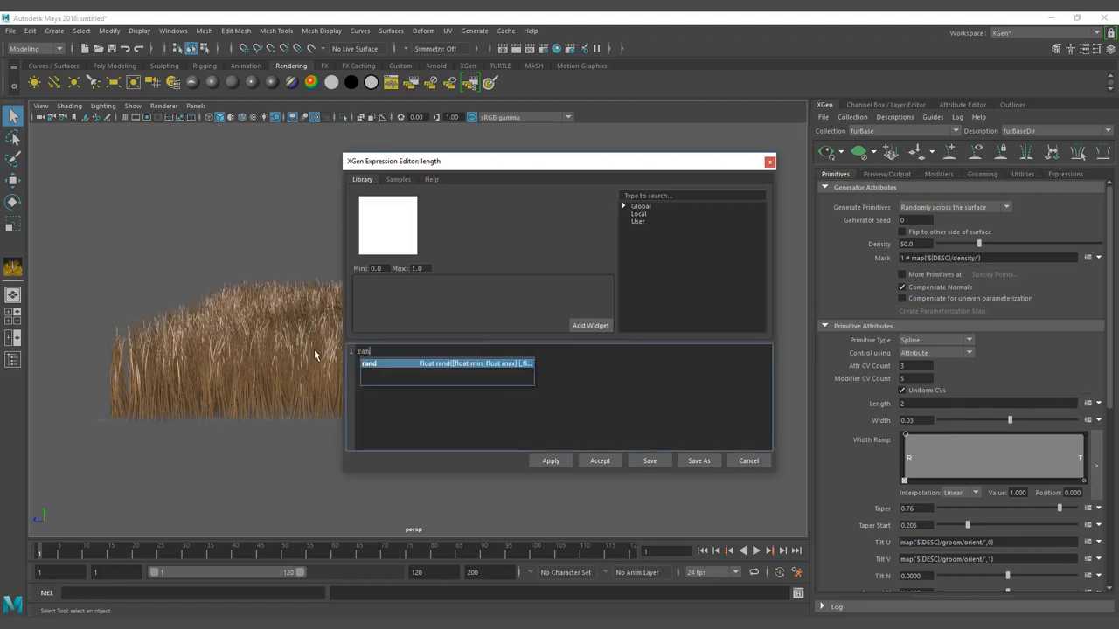
pyautogui.write('d')
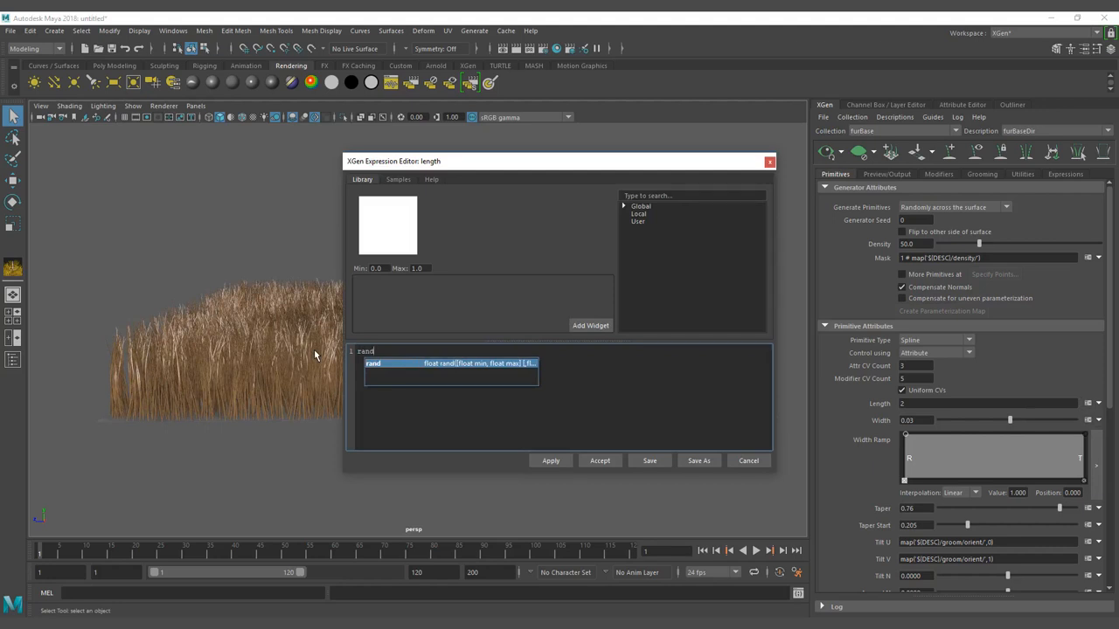
pyautogui.moveTo(453, 365)
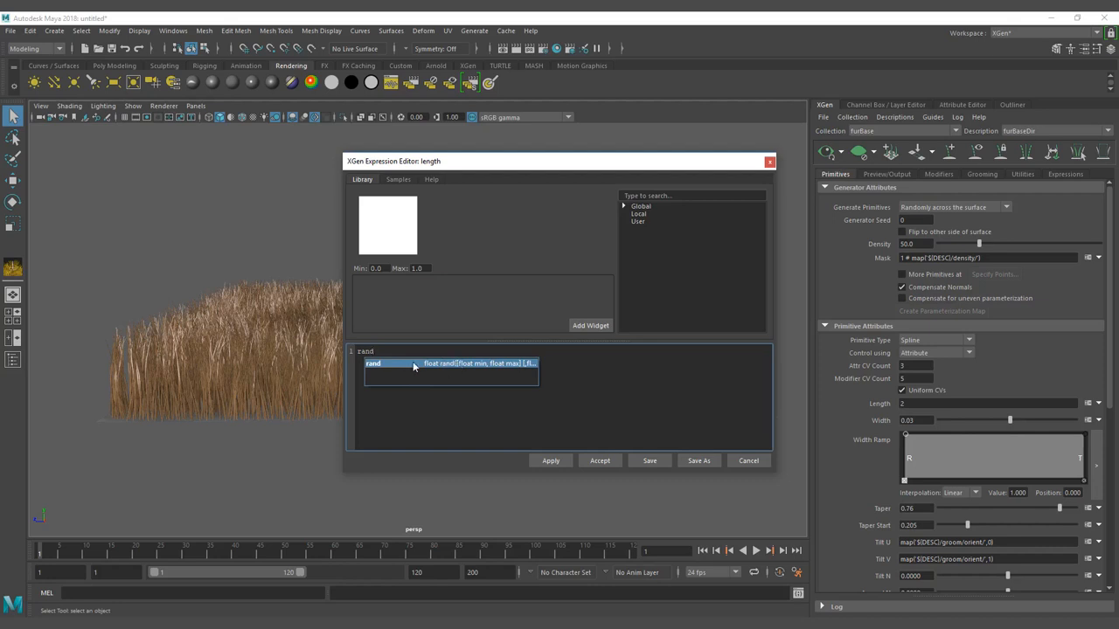
pyautogui.moveTo(371, 373)
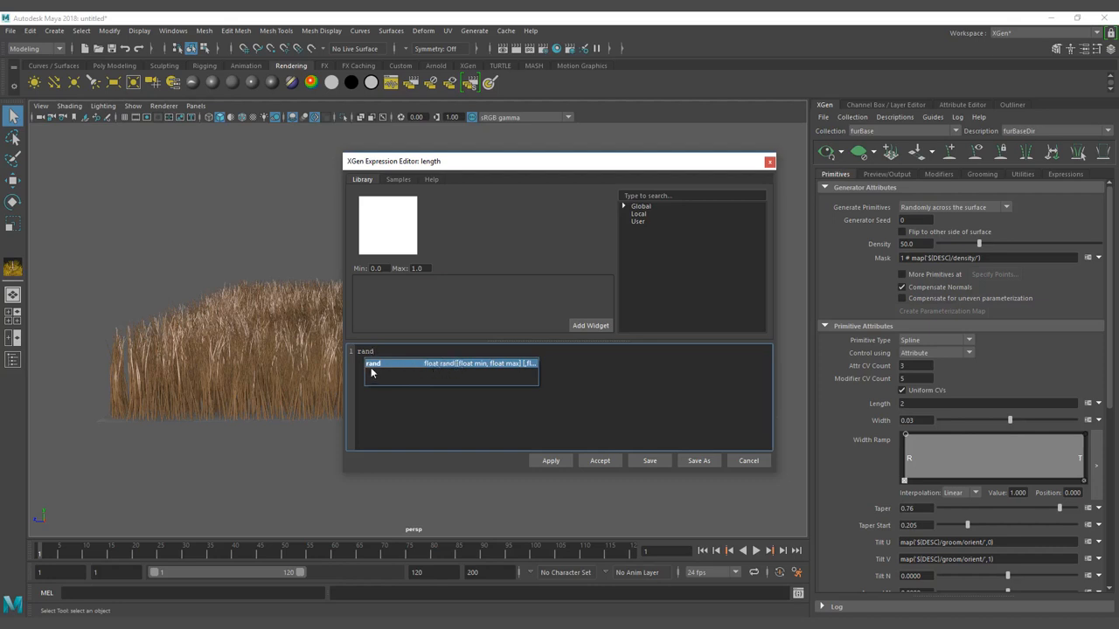
pyautogui.moveTo(454, 367)
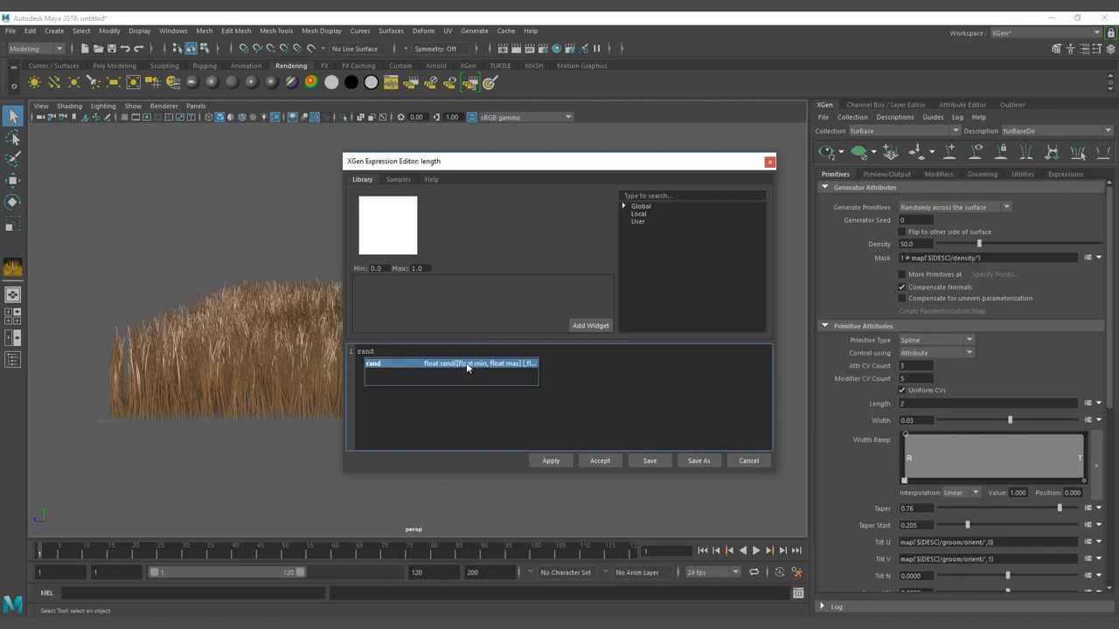
pyautogui.moveTo(529, 373)
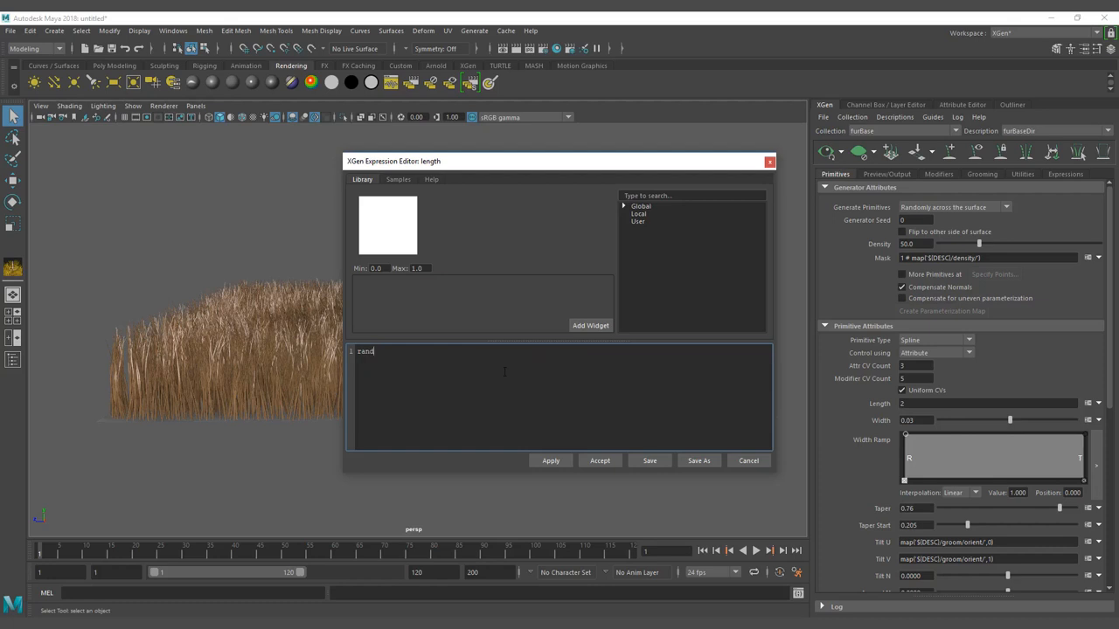
pyautogui.write('(')
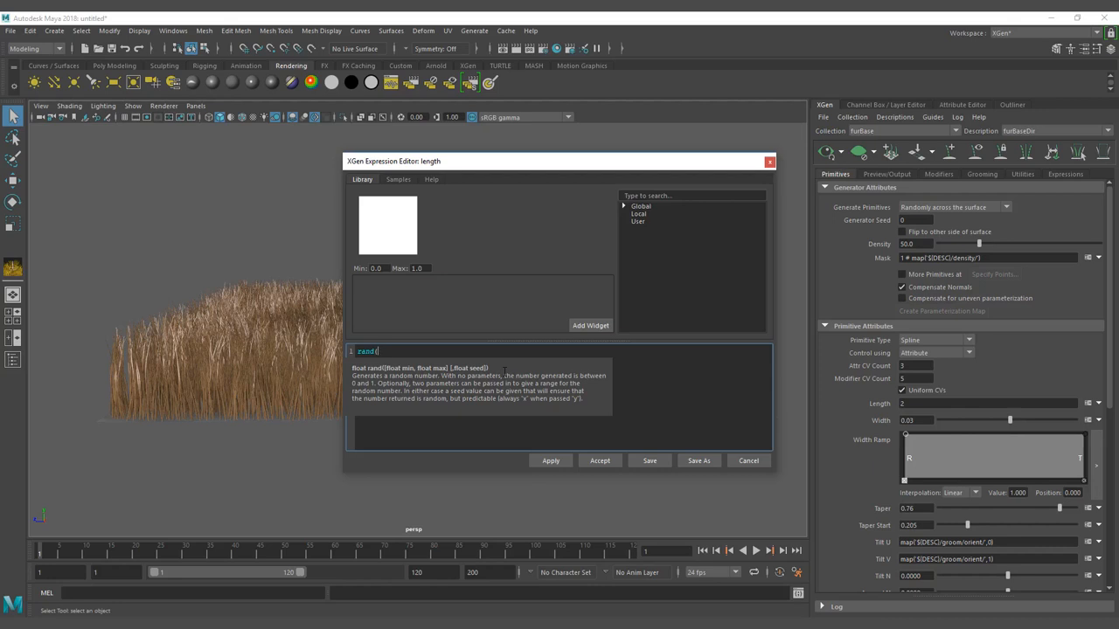
pyautogui.write('1')
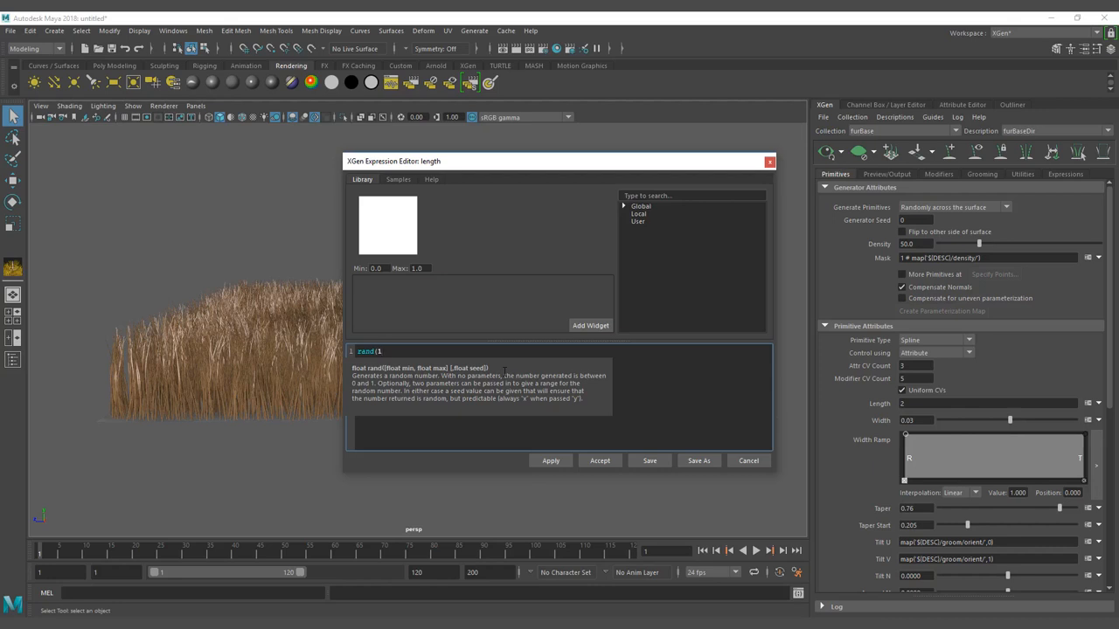
pyautogui.write('.5')
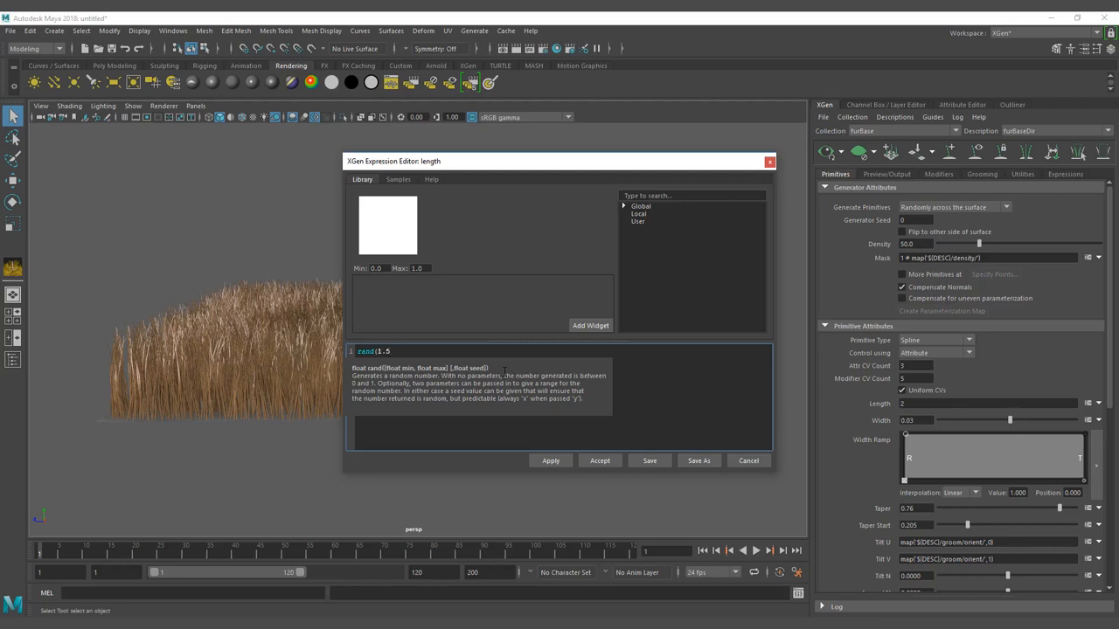
pyautogui.write(',')
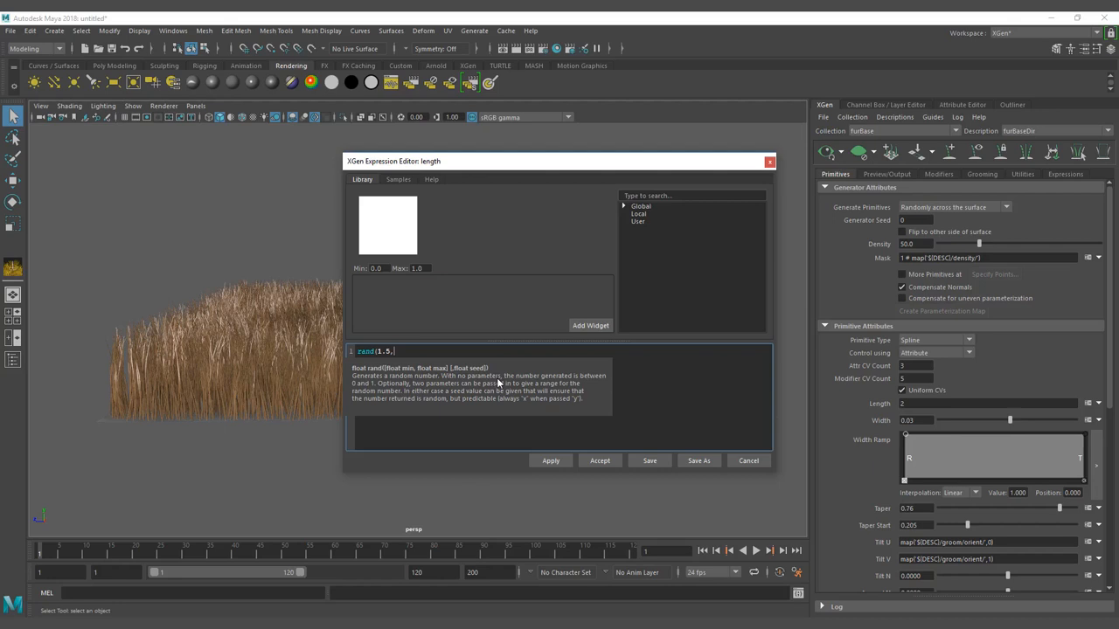
pyautogui.write('2.5')
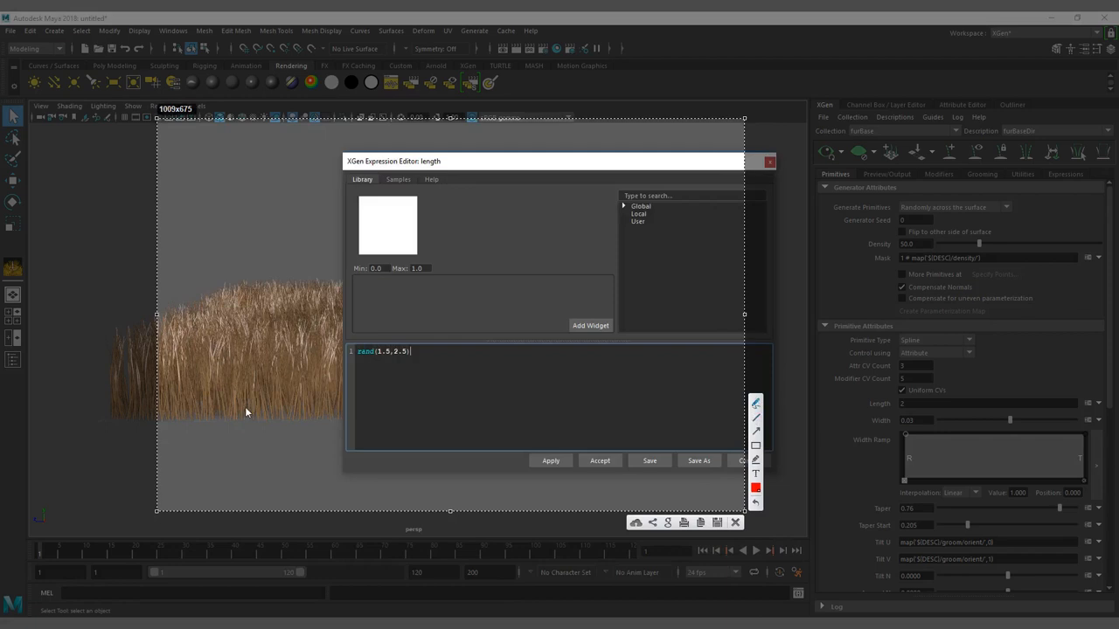
pyautogui.moveTo(35, 367)
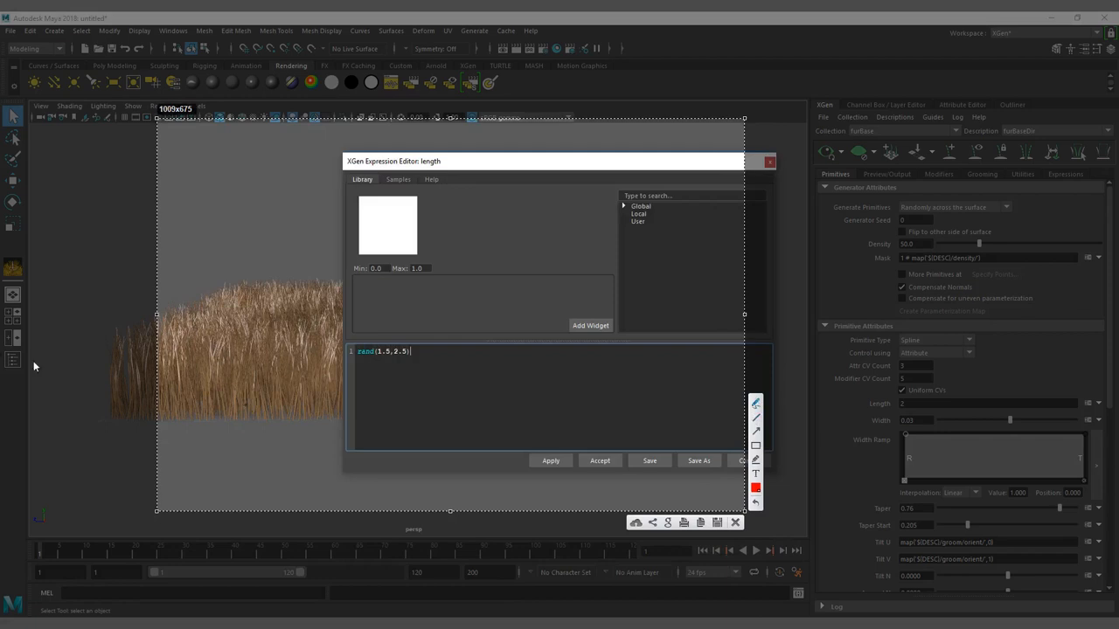
pyautogui.moveTo(272, 414)
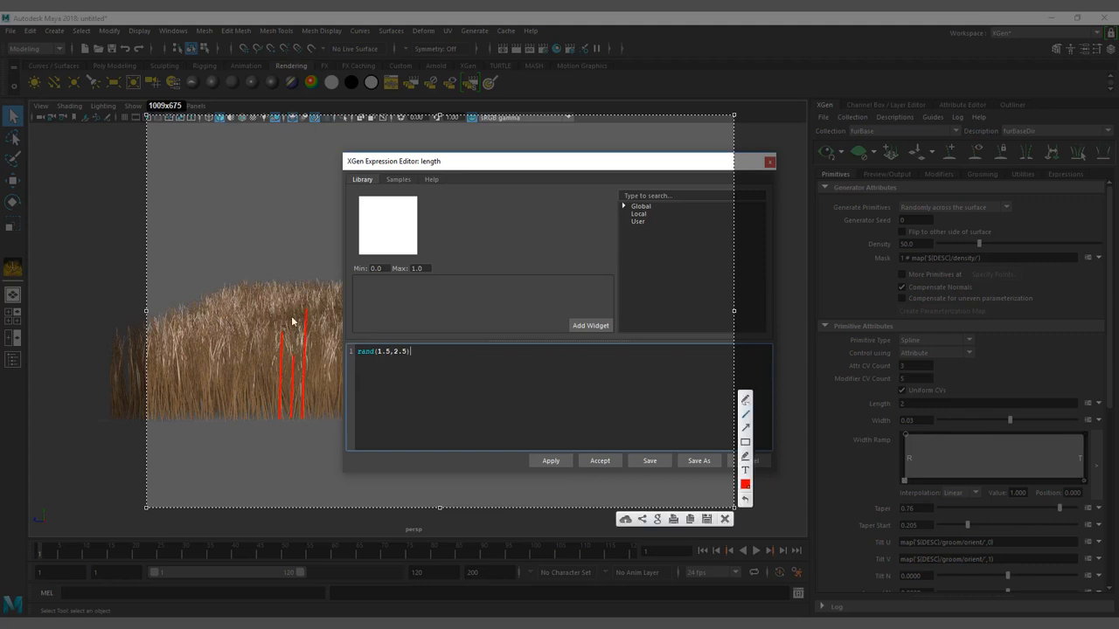
pyautogui.moveTo(300, 330)
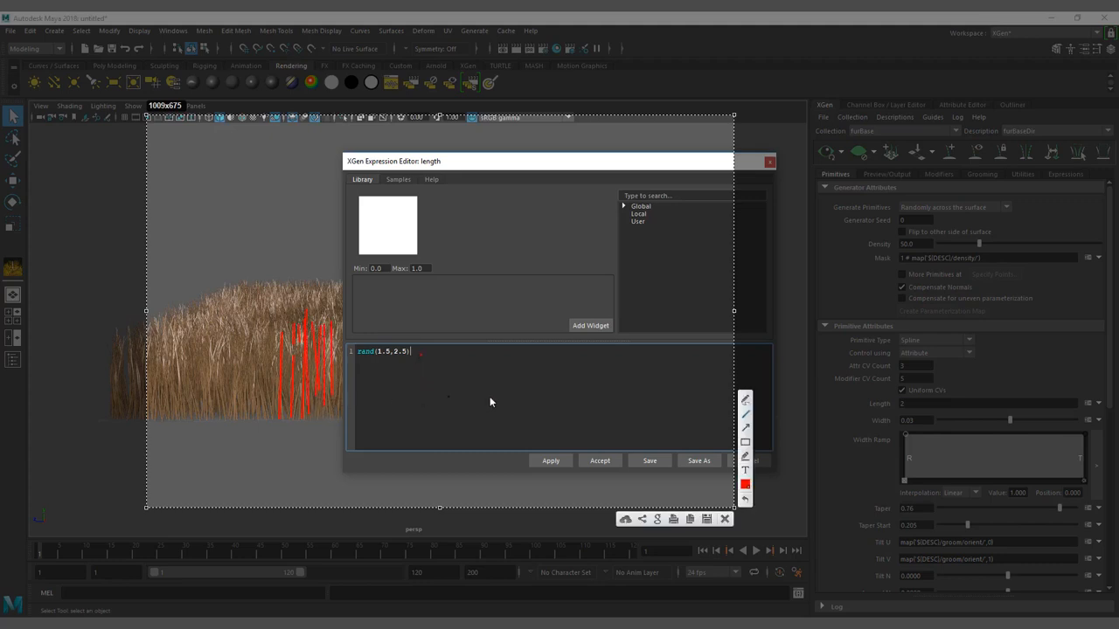
# Step: Apply the random length expression, re-entering rand(1.5,2.5) after it reverts to 2
pyautogui.click(551, 461)
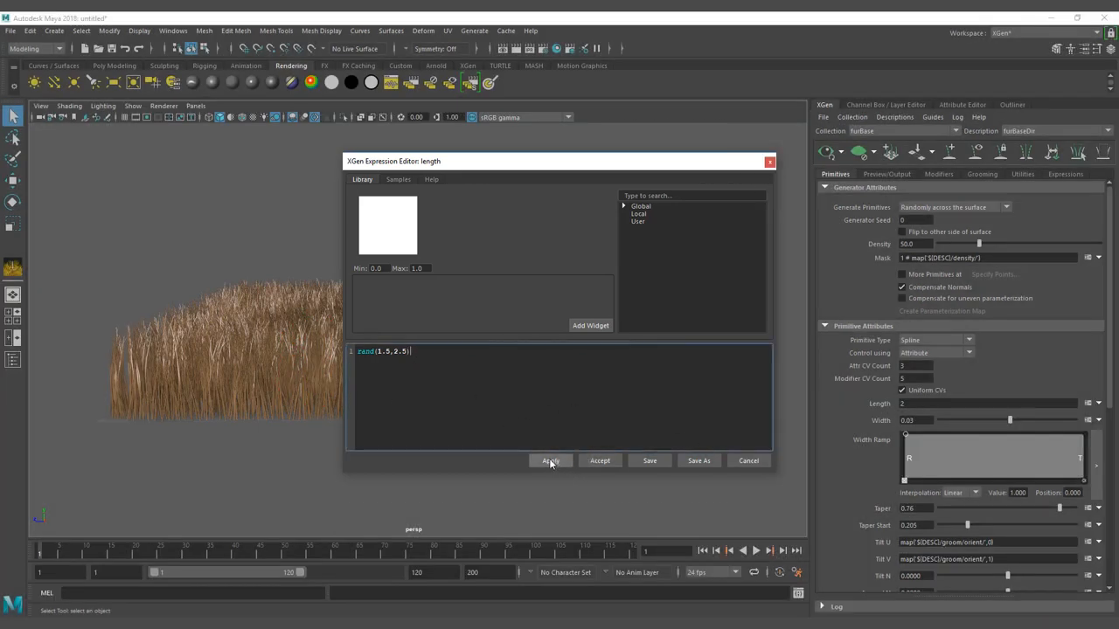
pyautogui.click(550, 460)
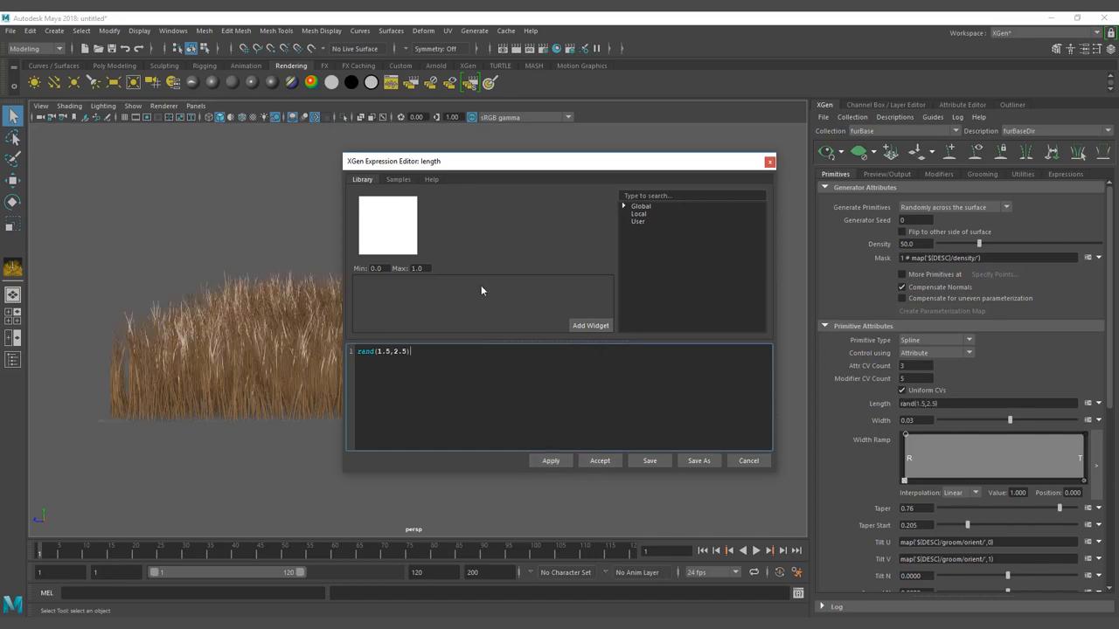
pyautogui.moveTo(393, 161); pyautogui.dragTo(650, 147)
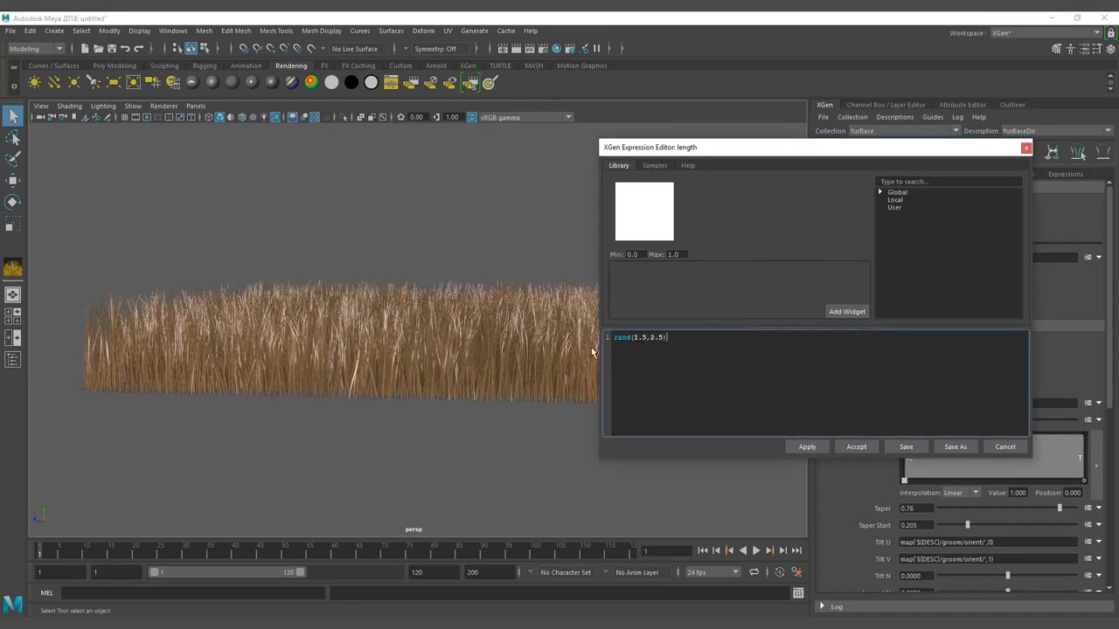
pyautogui.moveTo(649, 236)
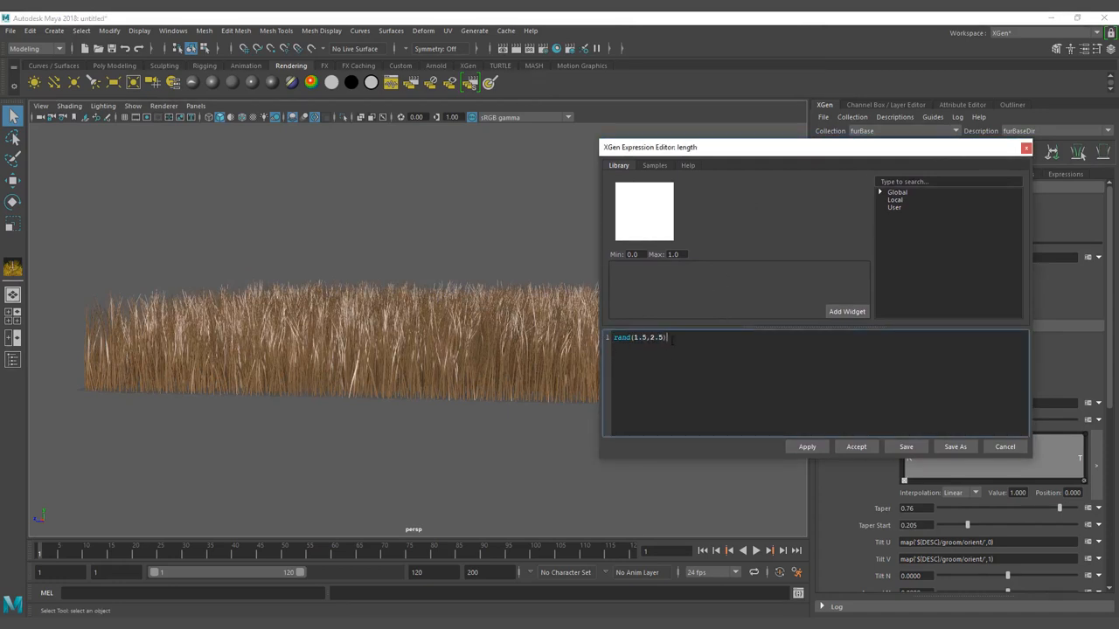
pyautogui.write('2')
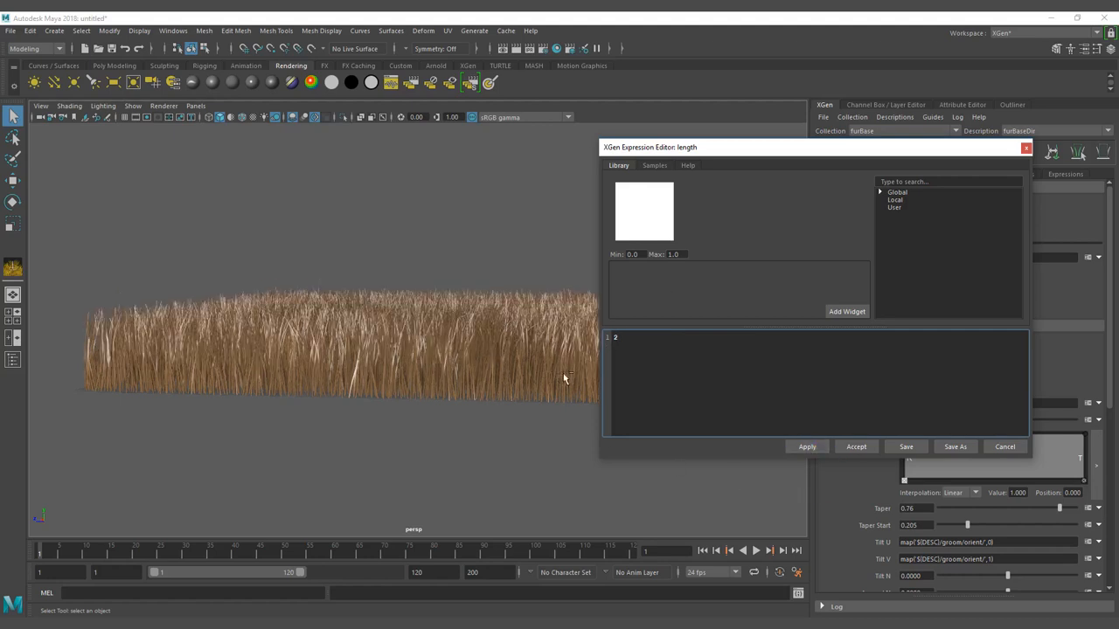
pyautogui.write('rand(1.5,2.5)')
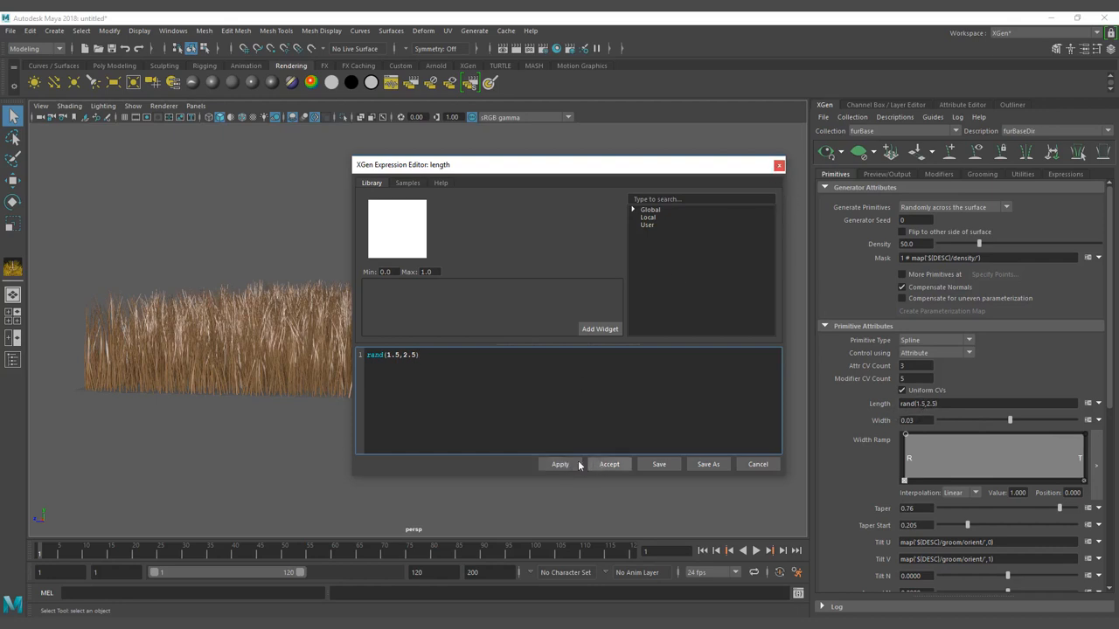
# Step: Accept the length expression to close its editor and orbit around the varied grass
pyautogui.click(609, 464)
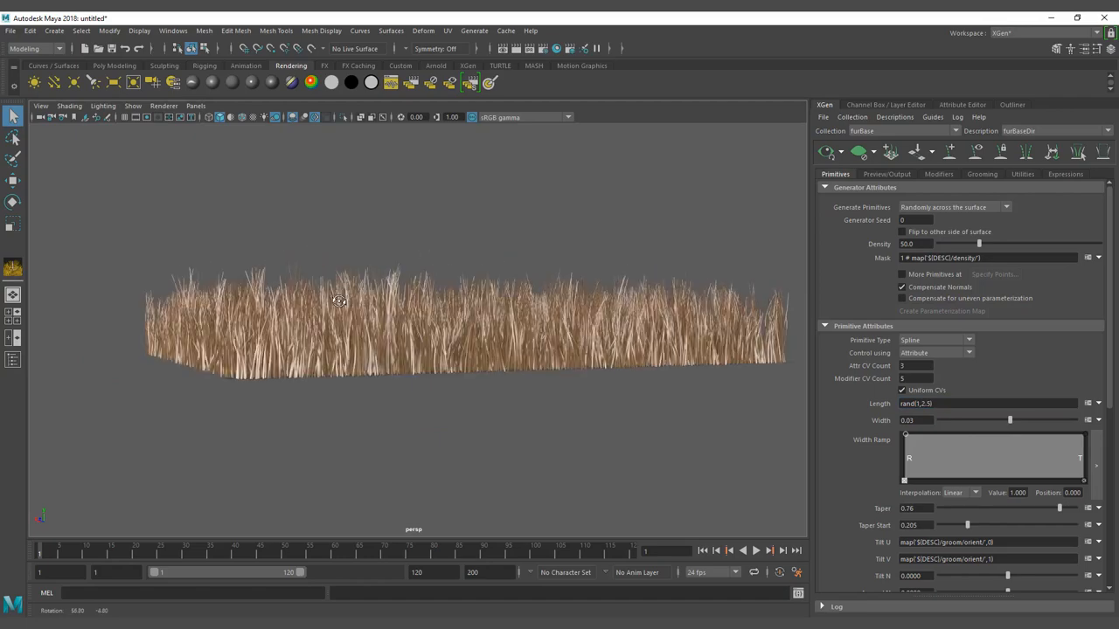
pyautogui.moveTo(339, 300); pyautogui.dragTo(439, 314)
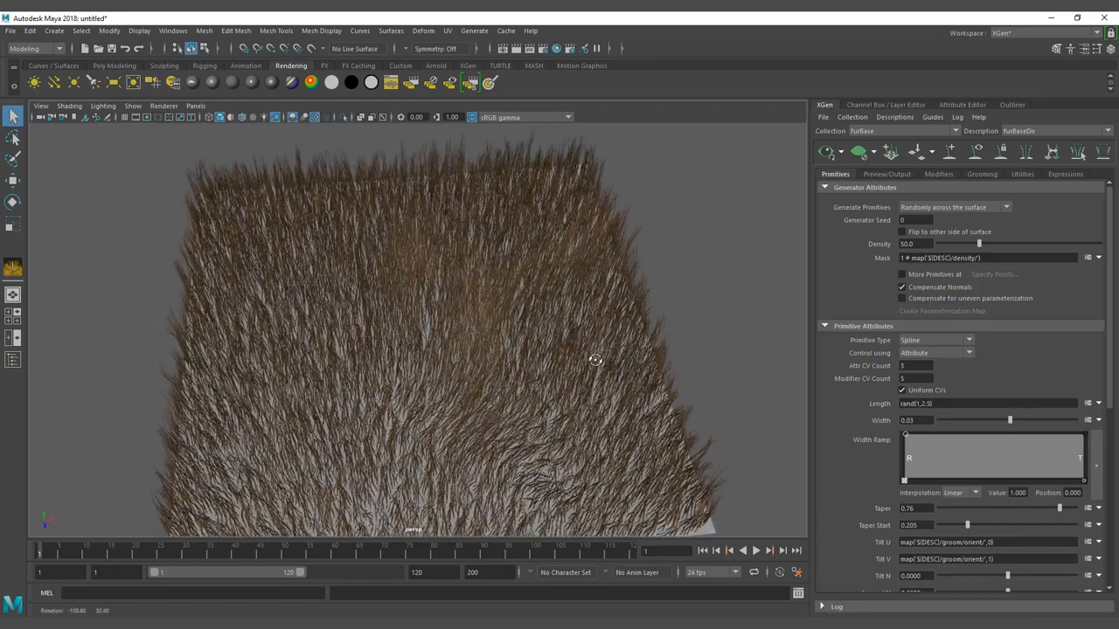
pyautogui.moveTo(594, 360); pyautogui.dragTo(582, 321)
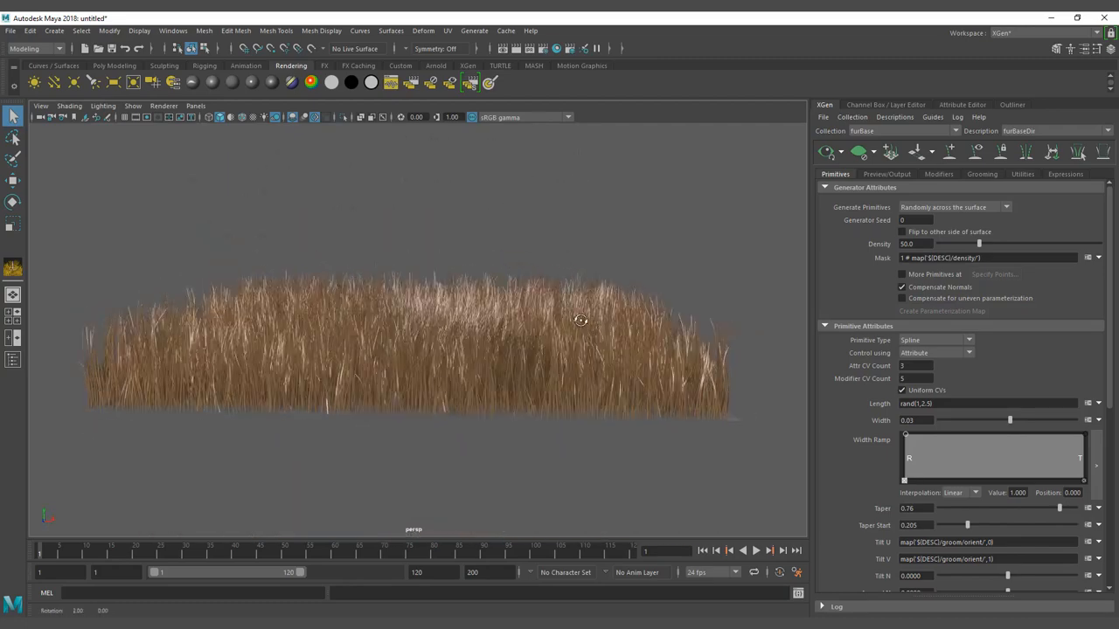